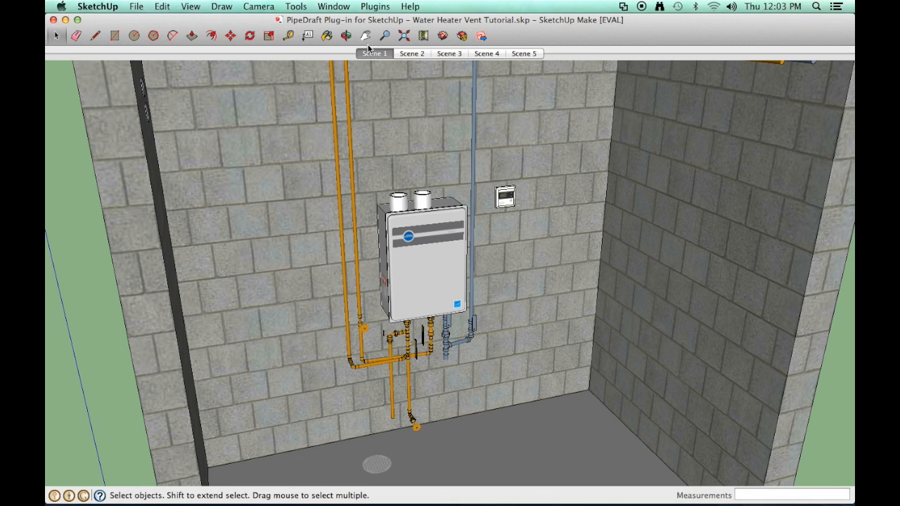
# Hide the Cold Water, Gas Supply and Hot Water piping groups via the Outliner
pyautogui.click(333, 6)
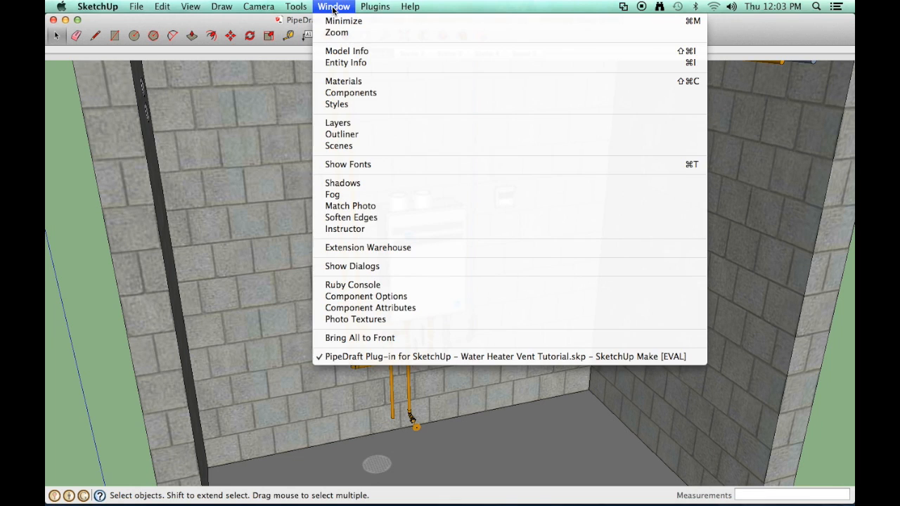
pyautogui.moveTo(343, 80)
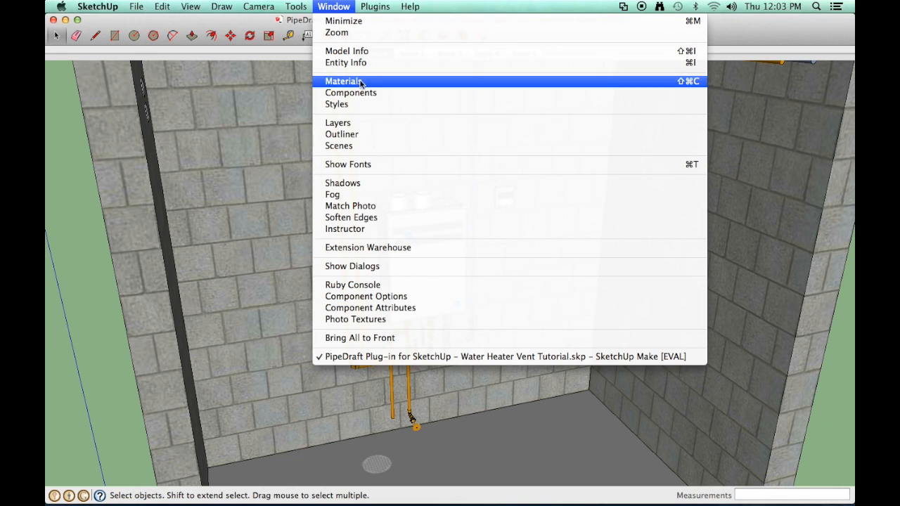
pyautogui.moveTo(358, 135)
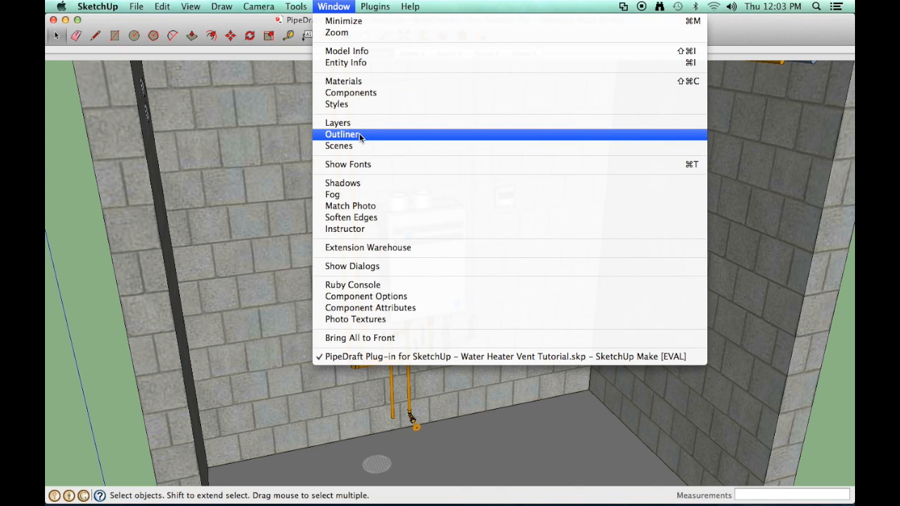
pyautogui.click(345, 134)
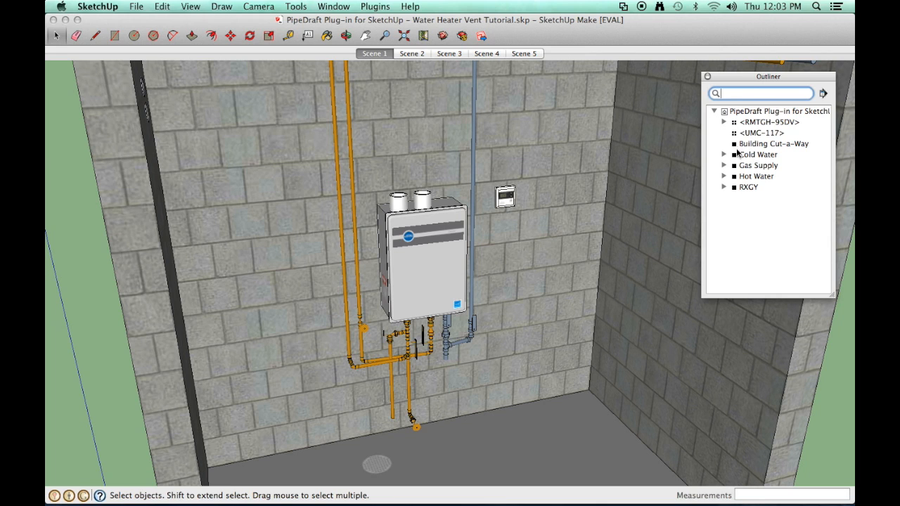
pyautogui.click(757, 153)
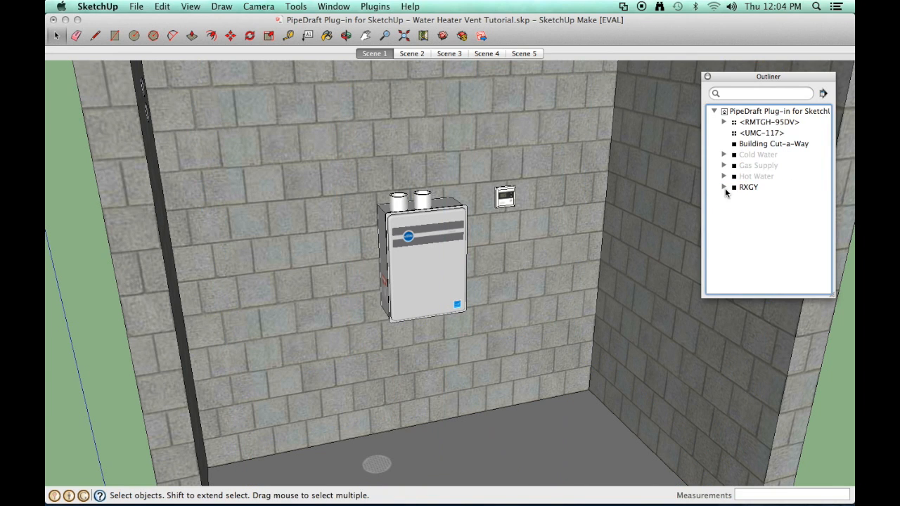
# Start a new pipe group from the PipeDraft panel under Plugins
pyautogui.click(374, 5)
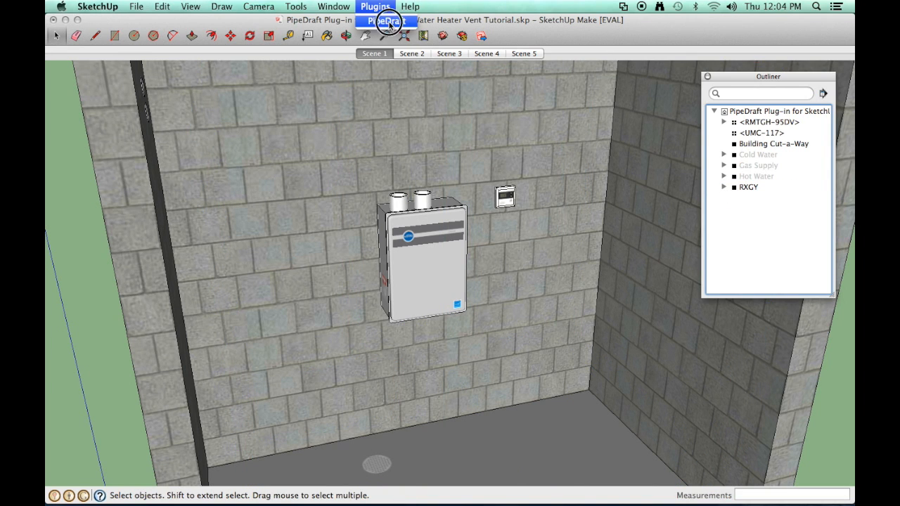
pyautogui.click(385, 21)
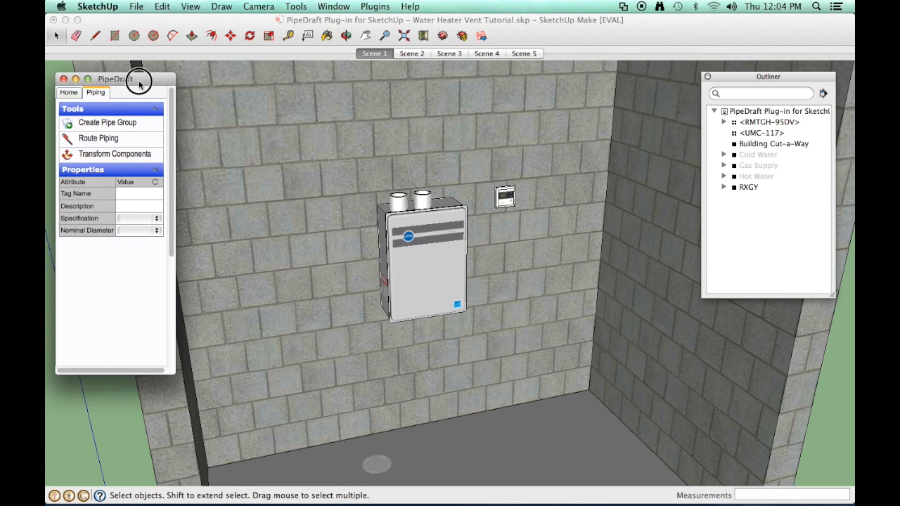
pyautogui.moveTo(242, 109)
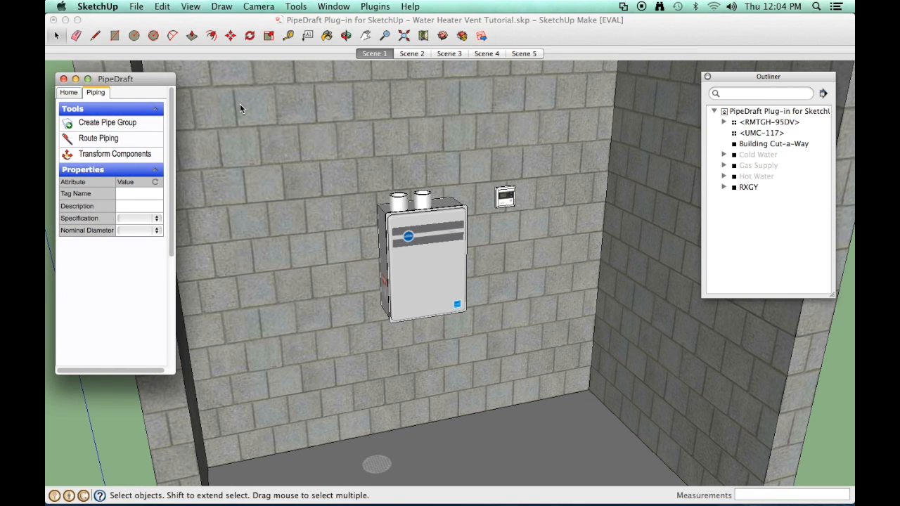
pyautogui.moveTo(107, 122)
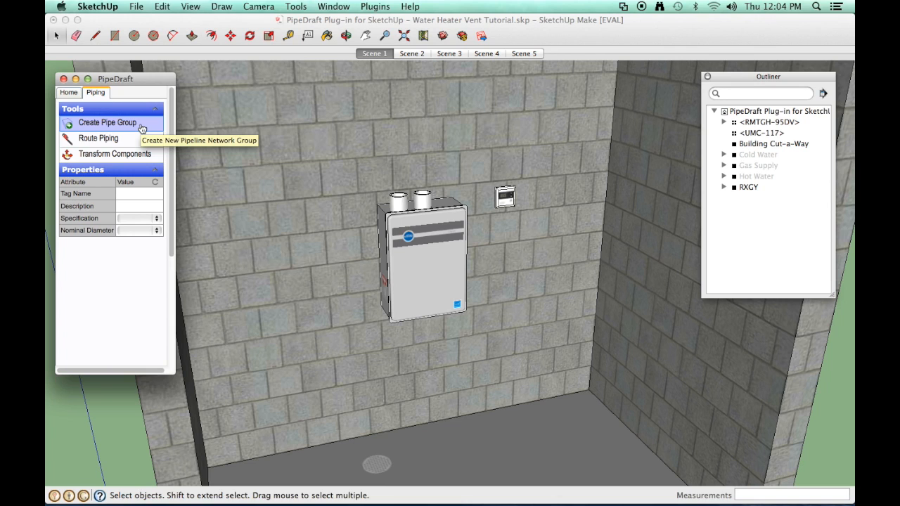
pyautogui.click(107, 123)
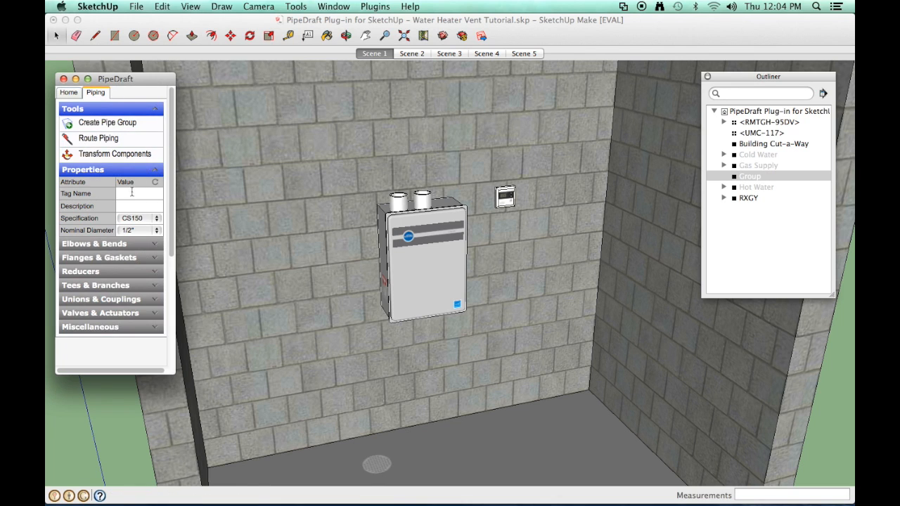
# Name the group Air Supply with PVC40 specification and 3-inch nominal diameter
pyautogui.write('A')
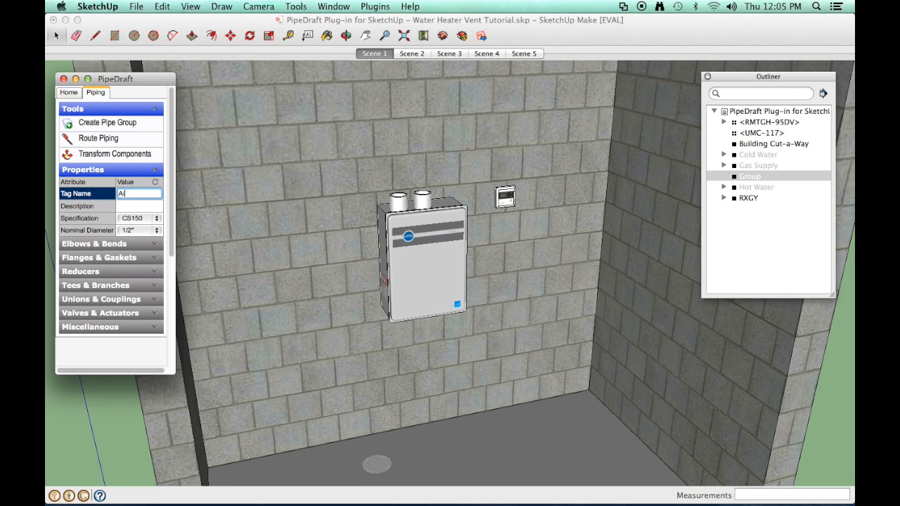
pyautogui.write('ir Supply')
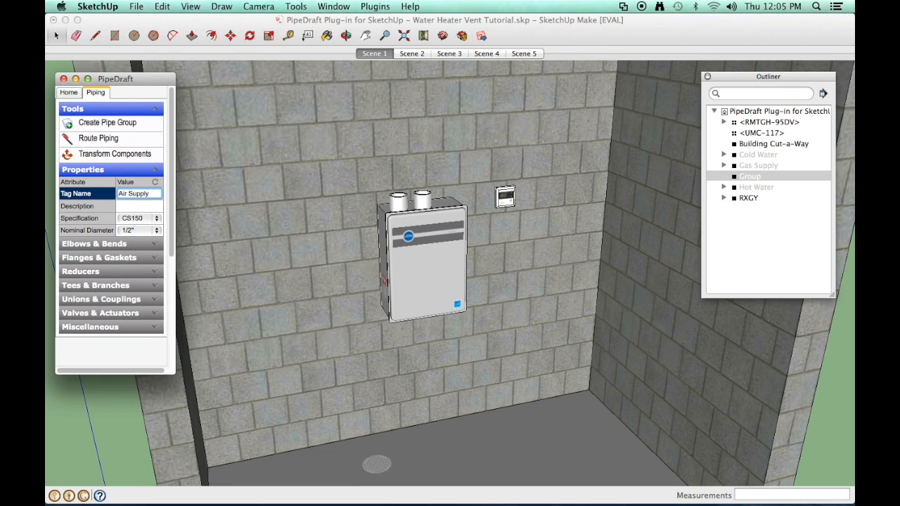
pyautogui.click(152, 218)
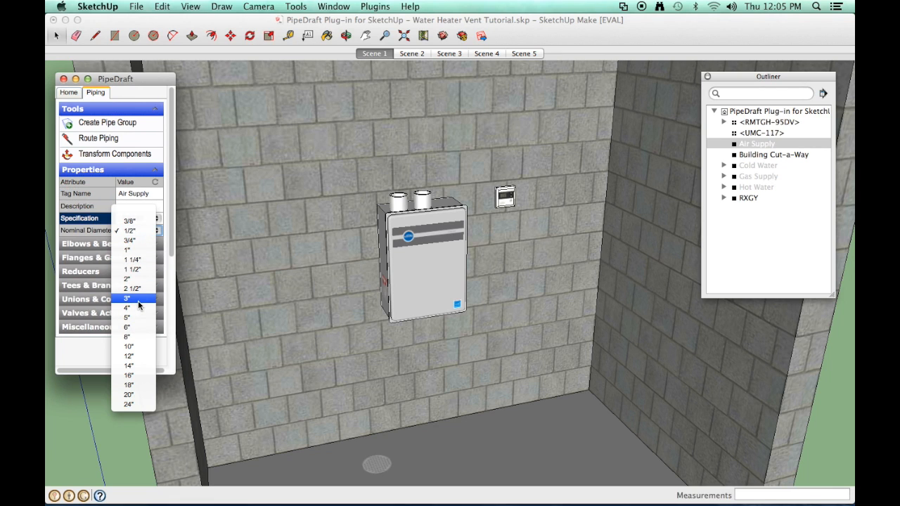
pyautogui.click(126, 298)
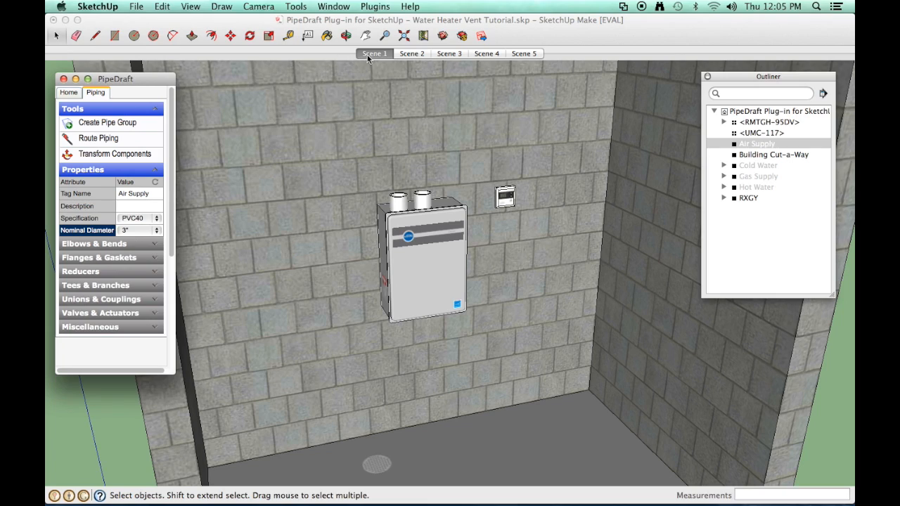
# From the Scene 2 view, route pipe from the intake collar centre to the wall opening centre
pyautogui.click(410, 54)
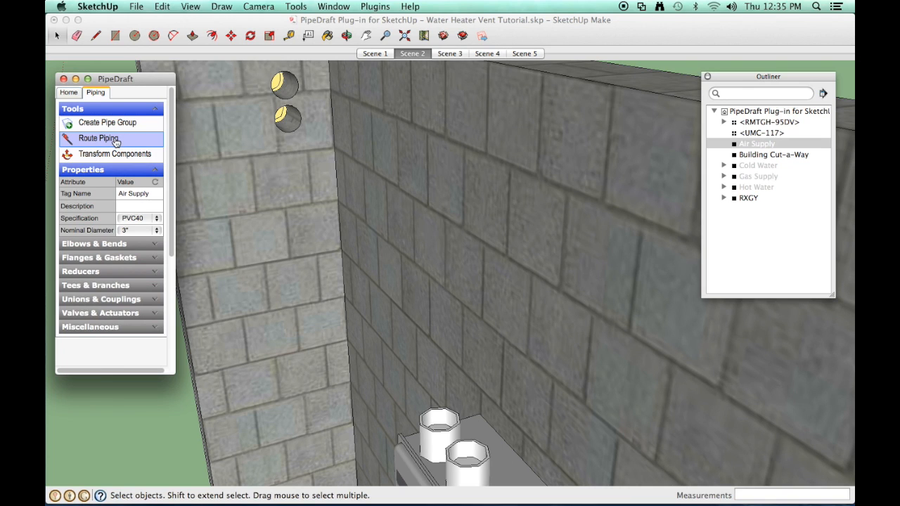
pyautogui.click(99, 137)
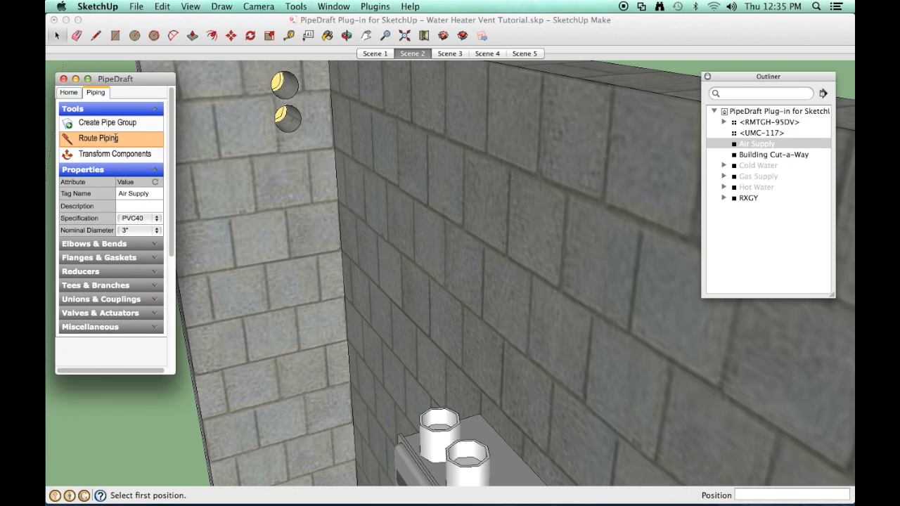
pyautogui.moveTo(147, 149)
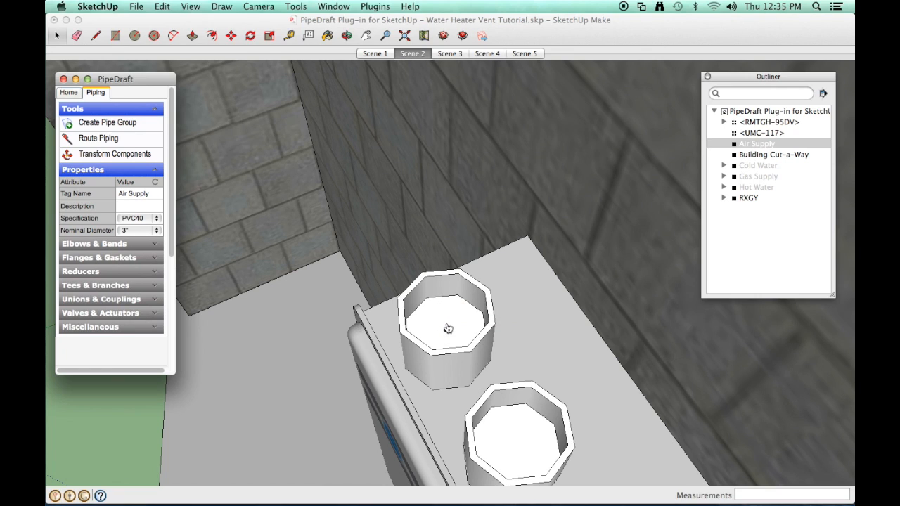
pyautogui.moveTo(447, 331)
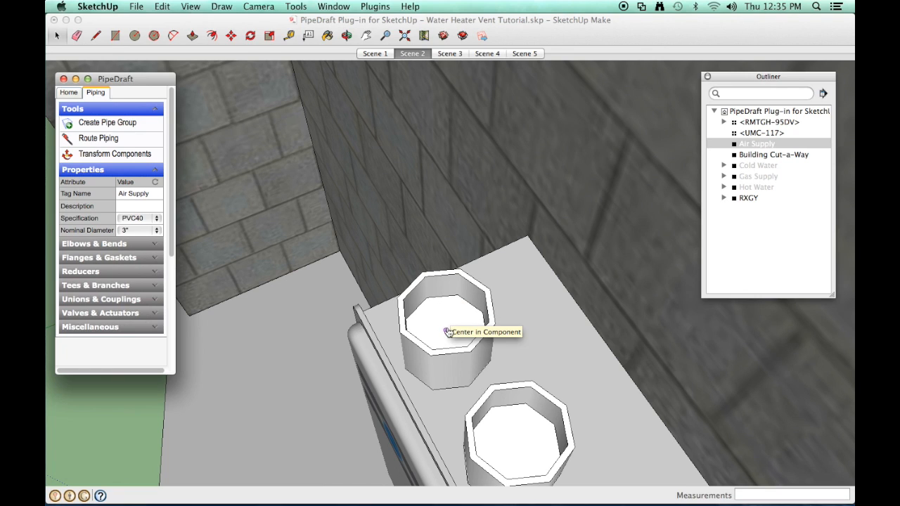
pyautogui.click(447, 332)
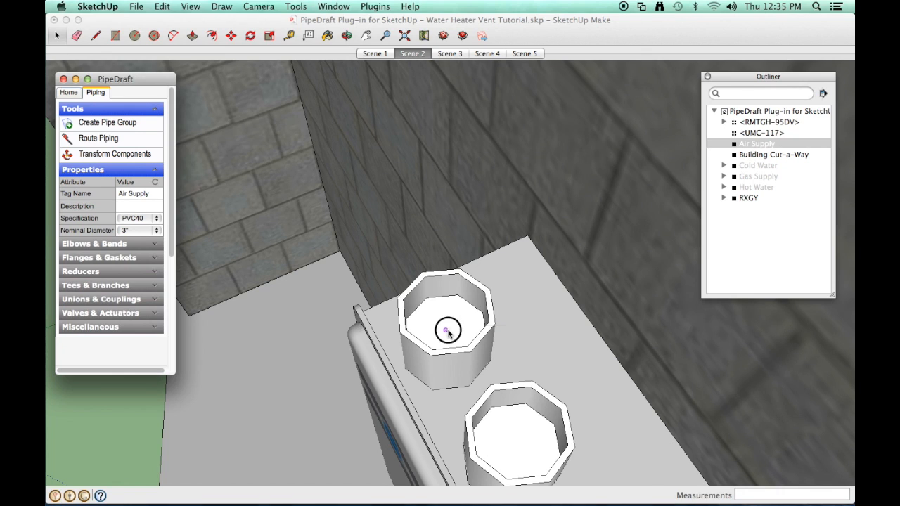
pyautogui.click(447, 330)
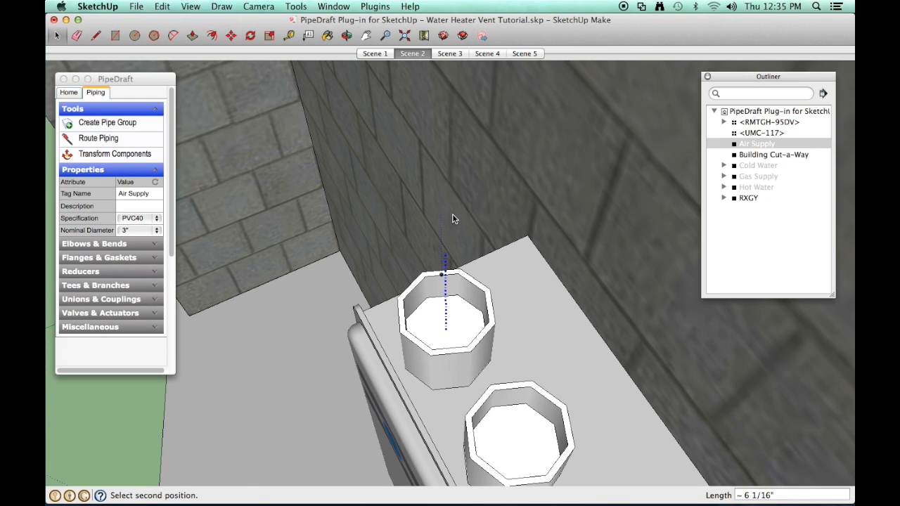
pyautogui.moveTo(444, 149)
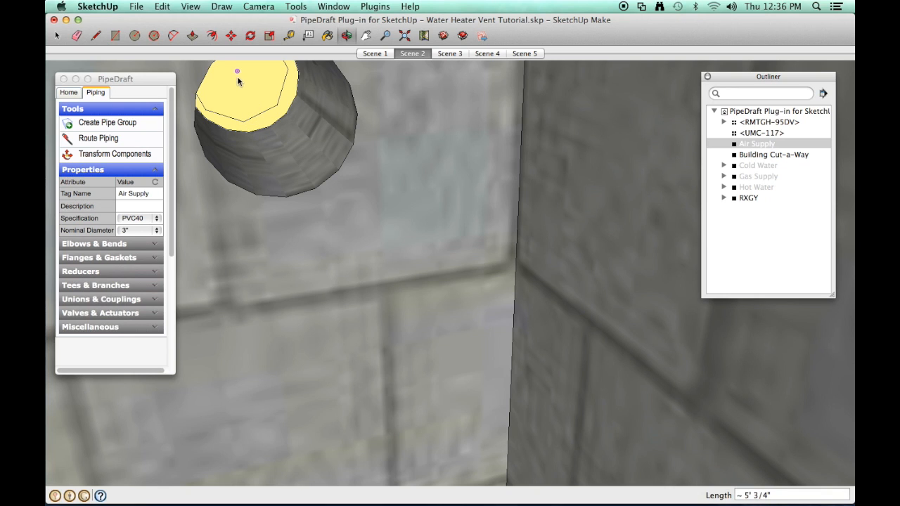
pyautogui.moveTo(237, 73)
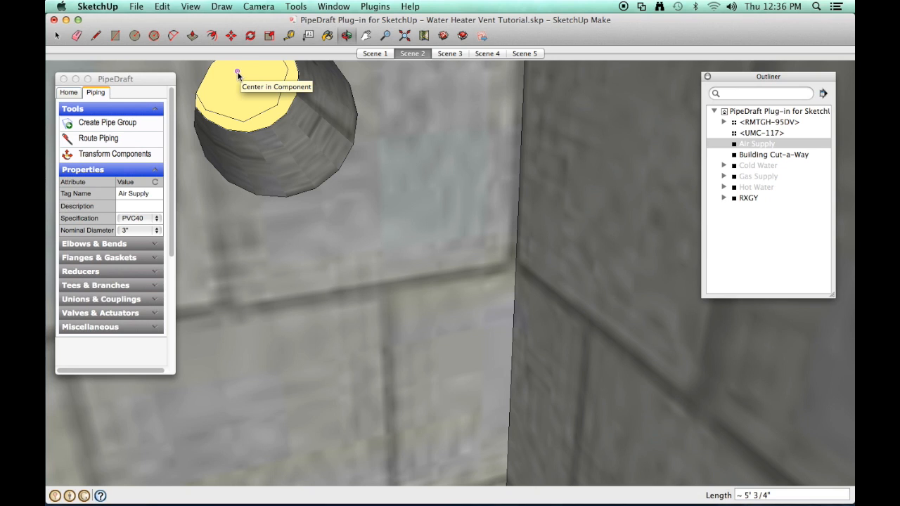
pyautogui.moveTo(237, 73)
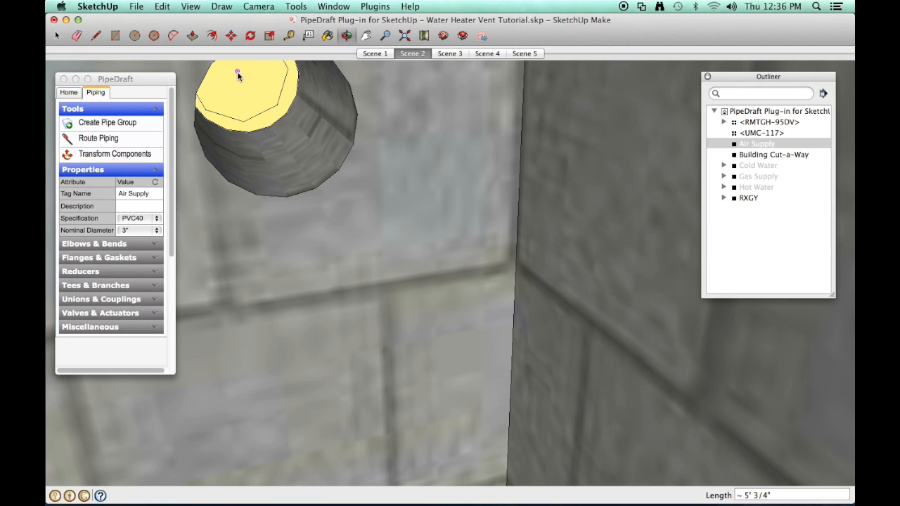
pyautogui.click(239, 73)
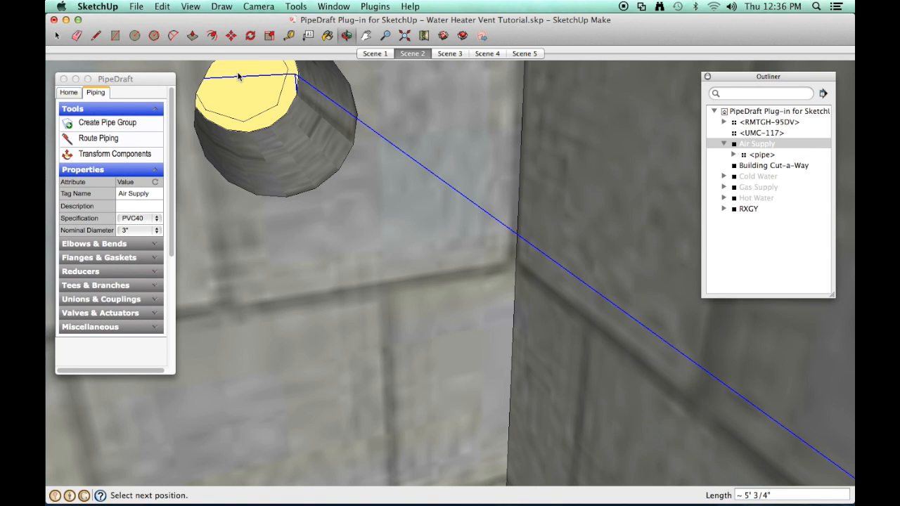
pyautogui.moveTo(242, 87)
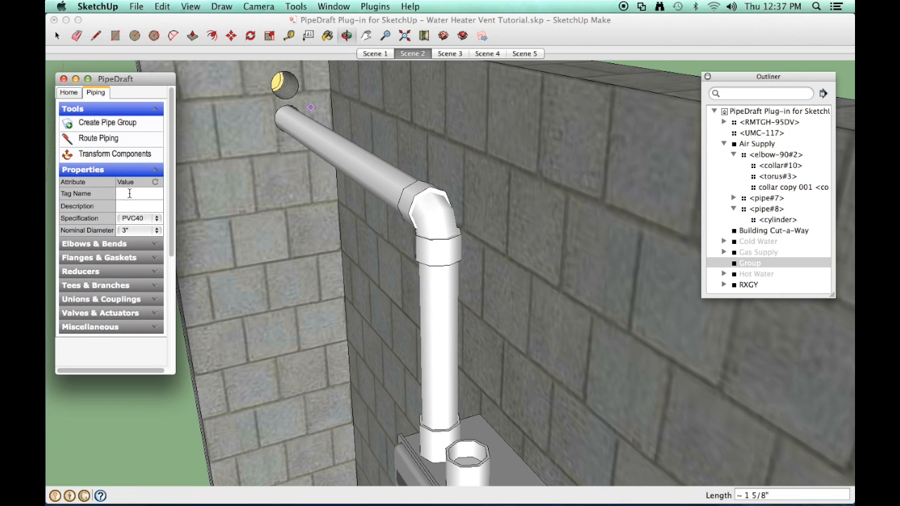
# Route an Exhaust-tagged pipe from the heater's second outlet to the wall opening
pyautogui.write('Exhaust')
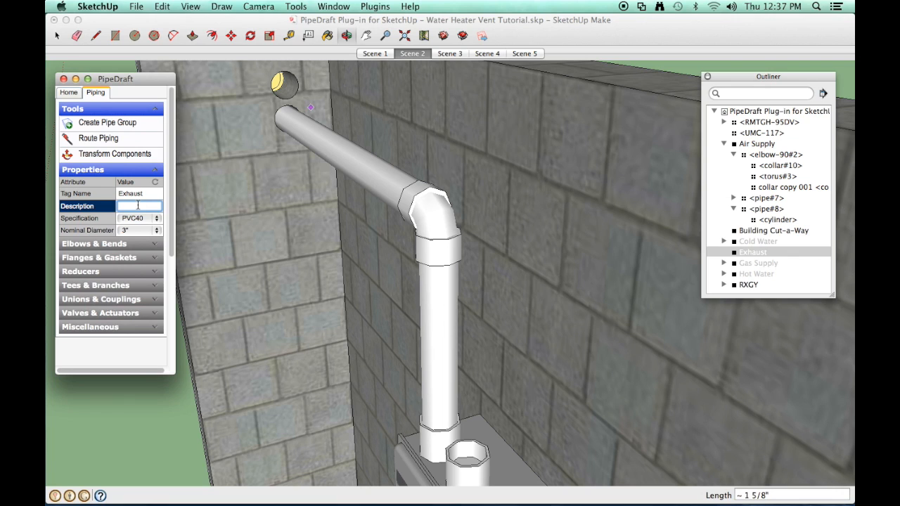
pyautogui.moveTo(98, 138)
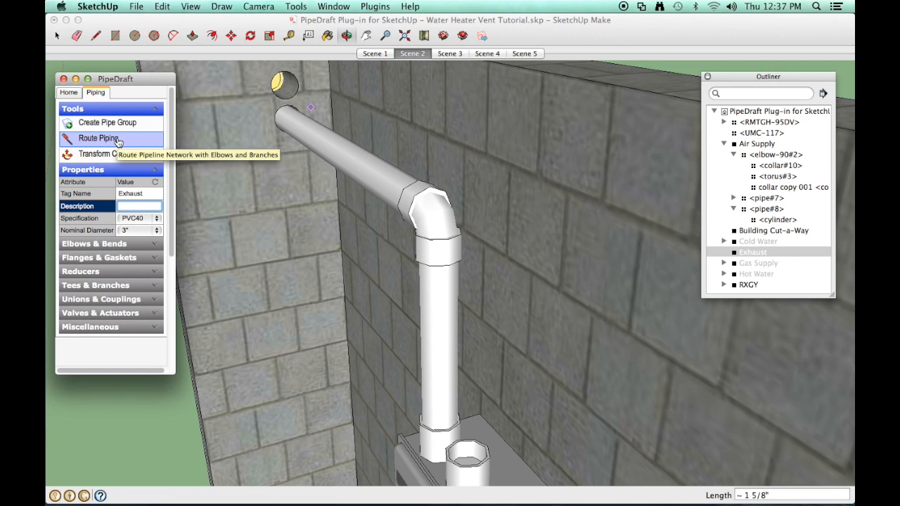
pyautogui.click(99, 138)
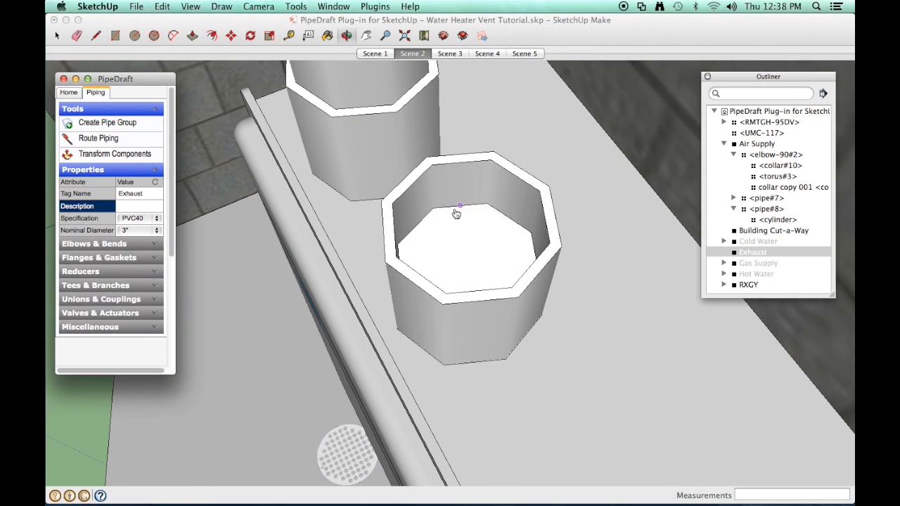
pyautogui.moveTo(469, 259)
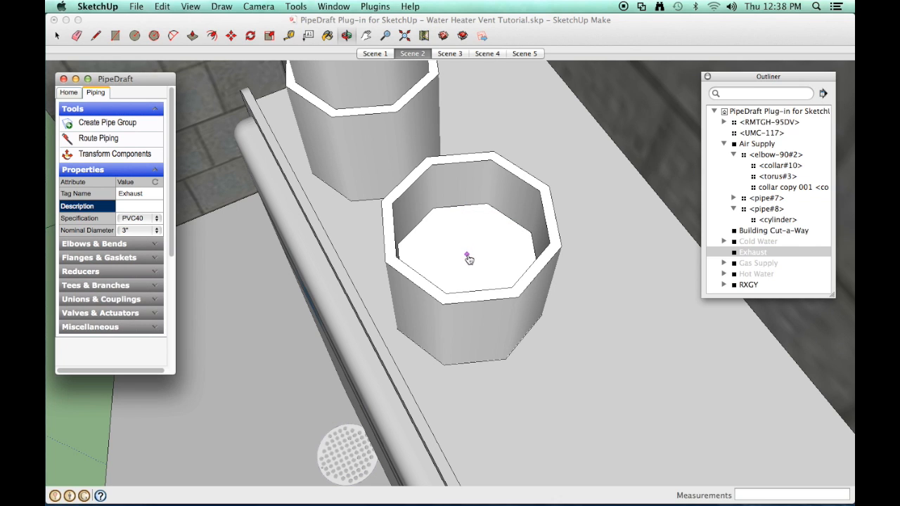
pyautogui.click(466, 259)
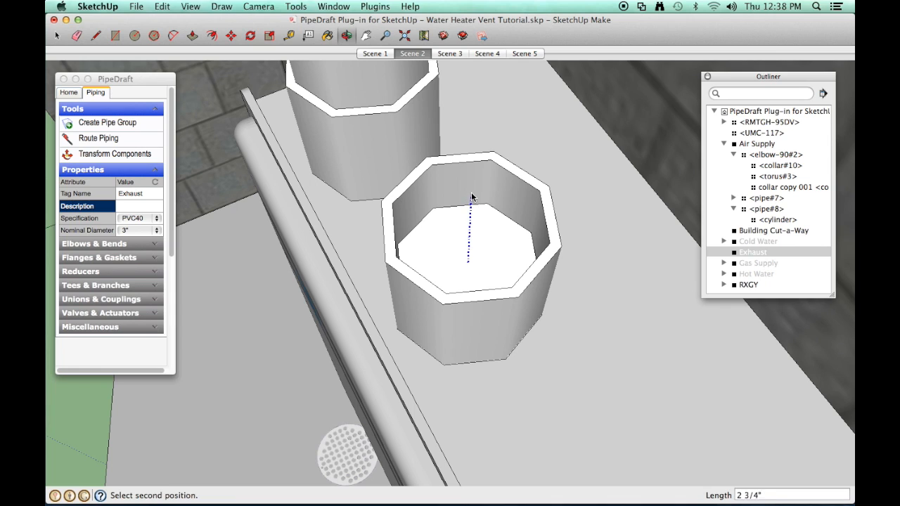
pyautogui.moveTo(471, 181)
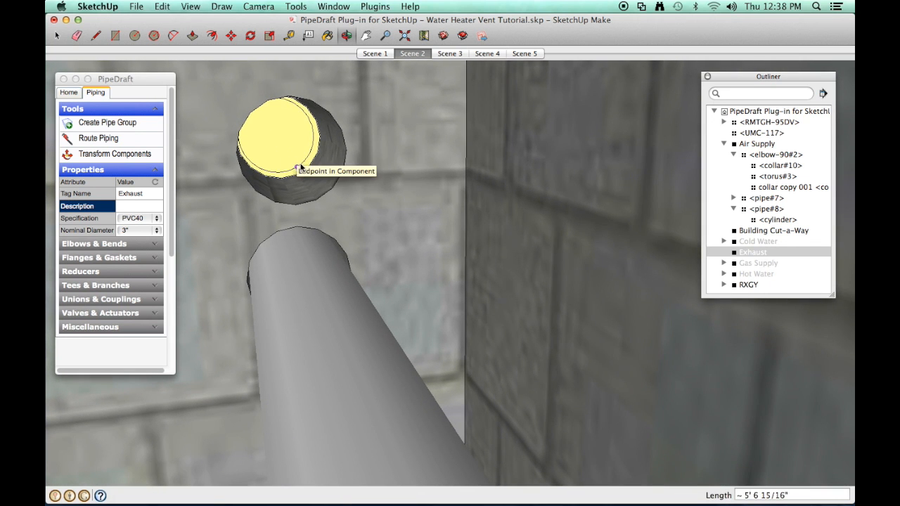
pyautogui.moveTo(310, 154)
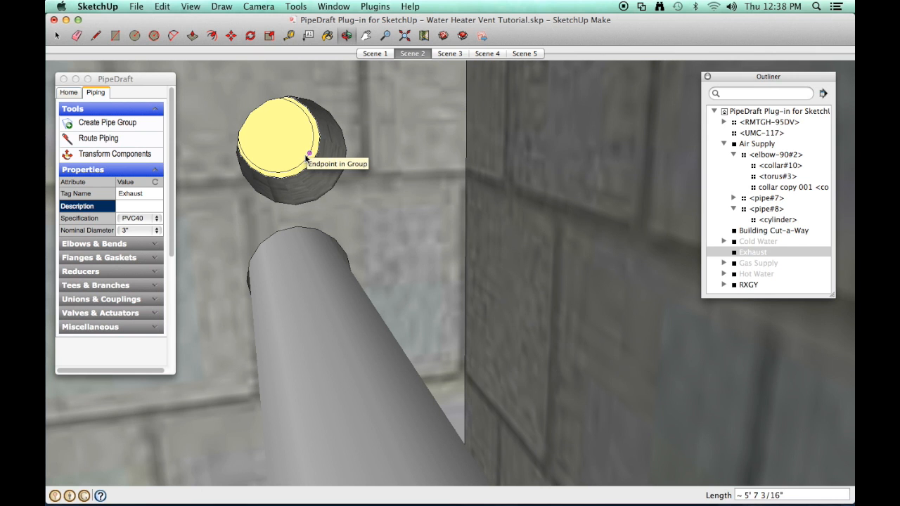
pyautogui.moveTo(275, 135)
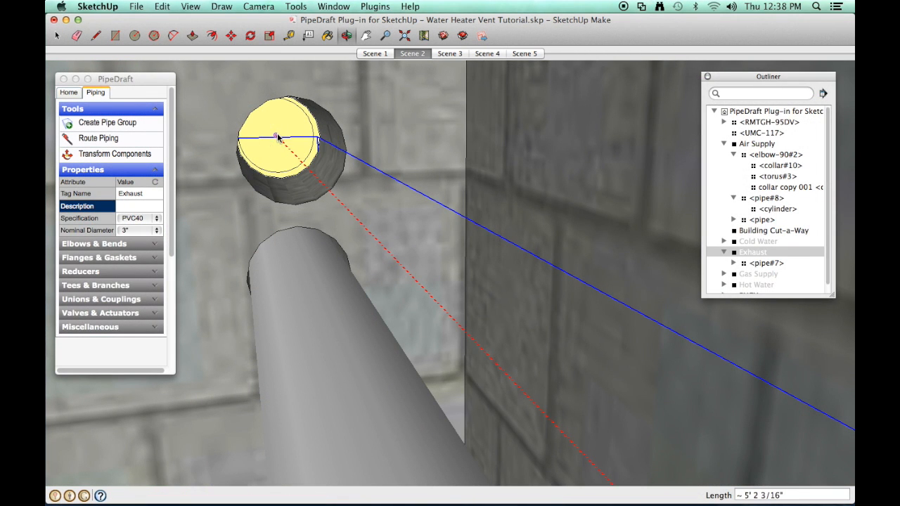
pyautogui.click(411, 53)
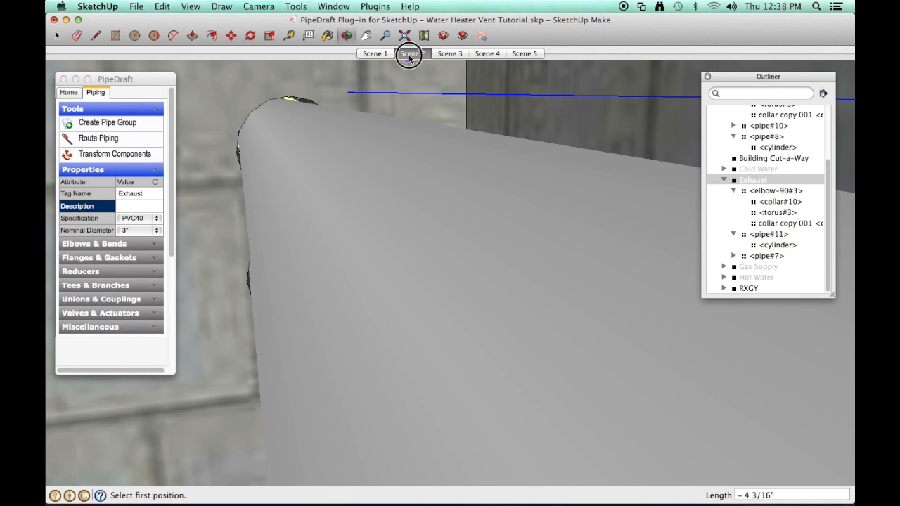
# Switch to the Scene 3 view and select the Air Supply group in the Outliner
pyautogui.click(411, 53)
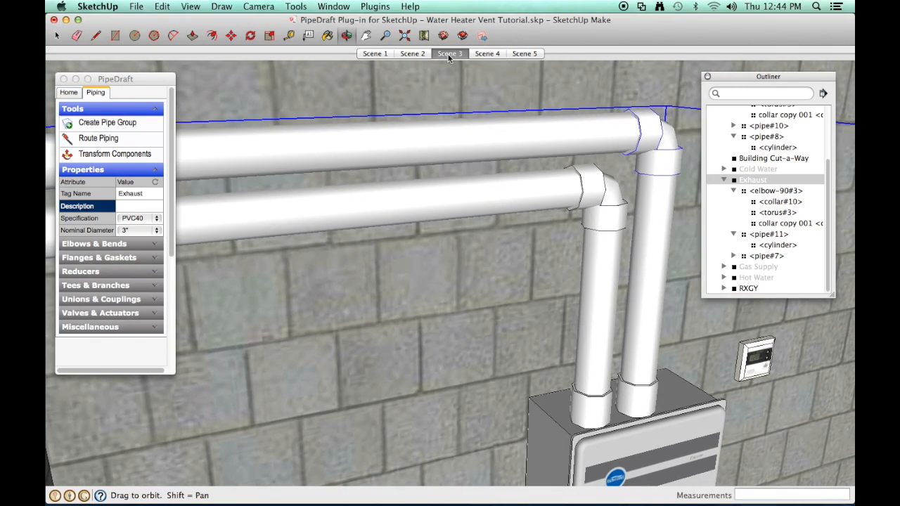
pyautogui.moveTo(793, 175)
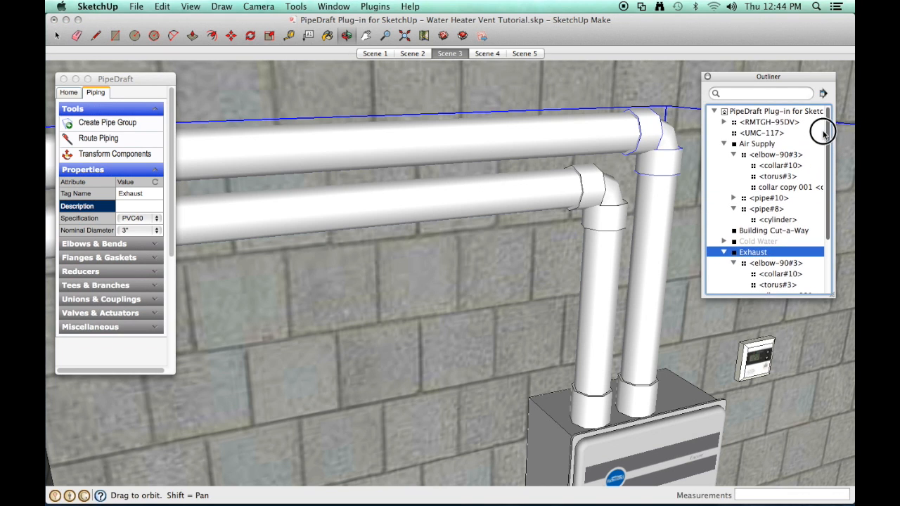
pyautogui.moveTo(752, 144)
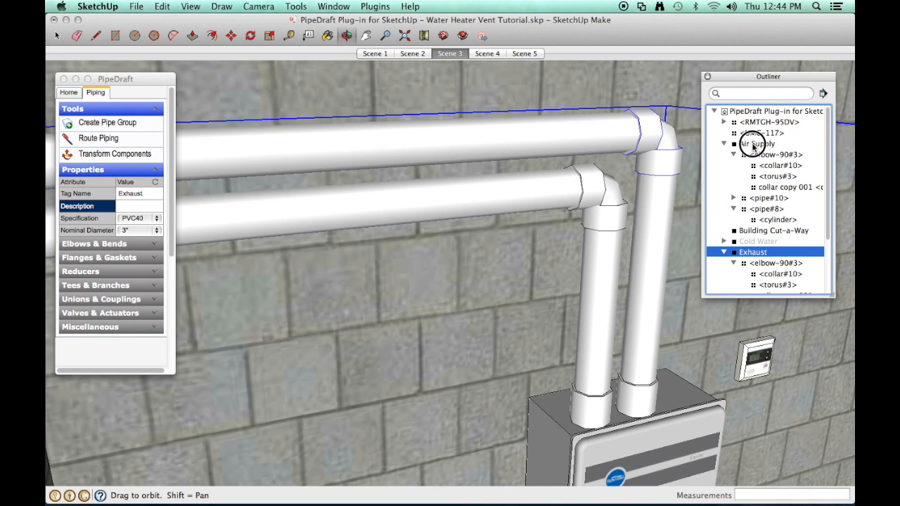
pyautogui.click(757, 143)
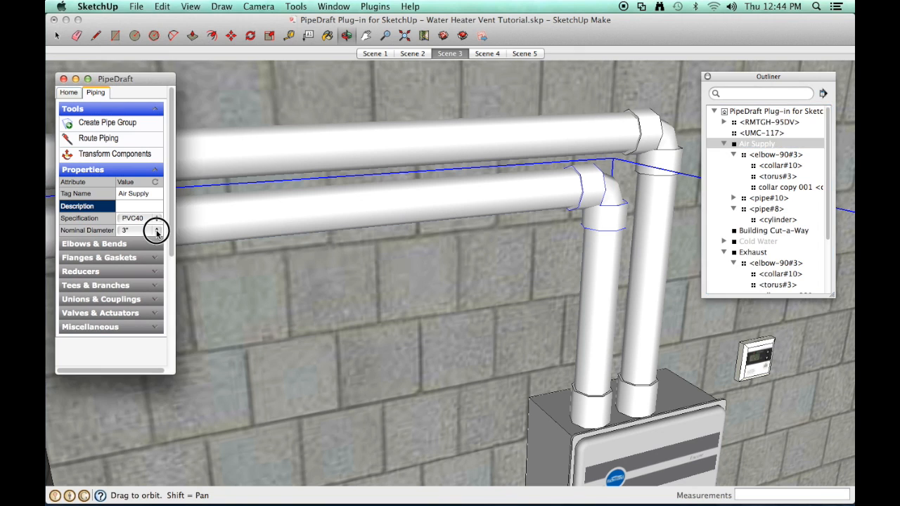
# Set Air Supply to 4-inch diameter and place a 4x3 reducer coupling near the elbow
pyautogui.click(157, 230)
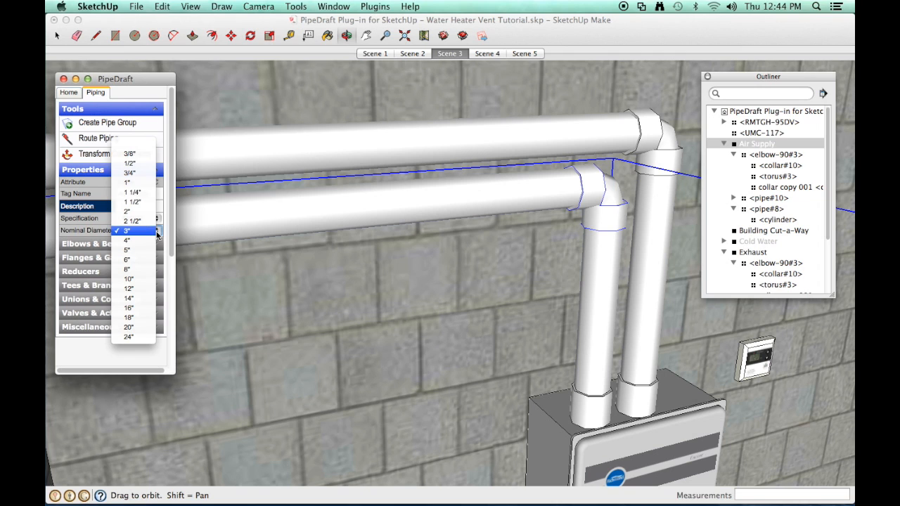
pyautogui.click(127, 241)
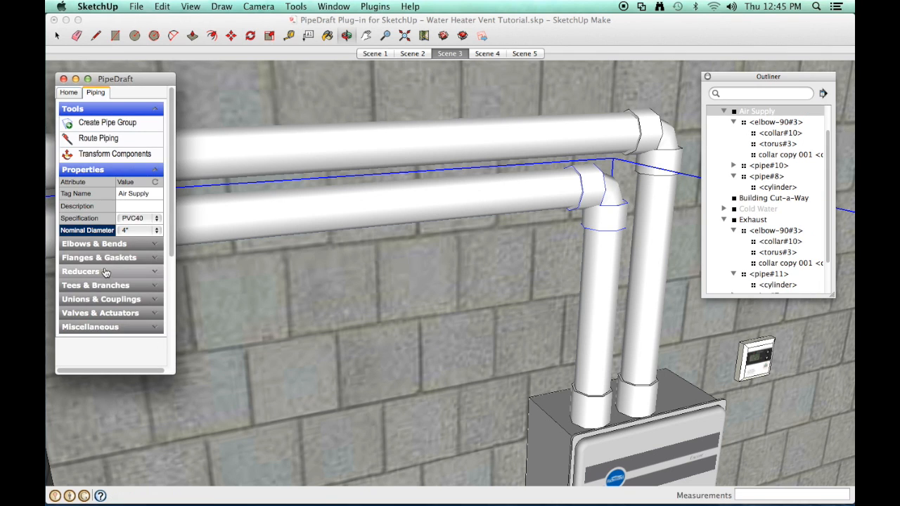
pyautogui.click(82, 271)
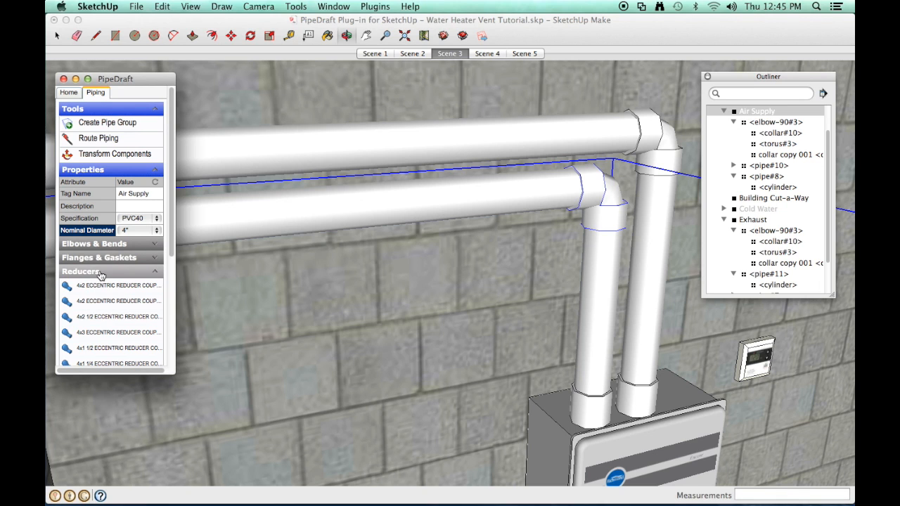
pyautogui.scroll(-3)
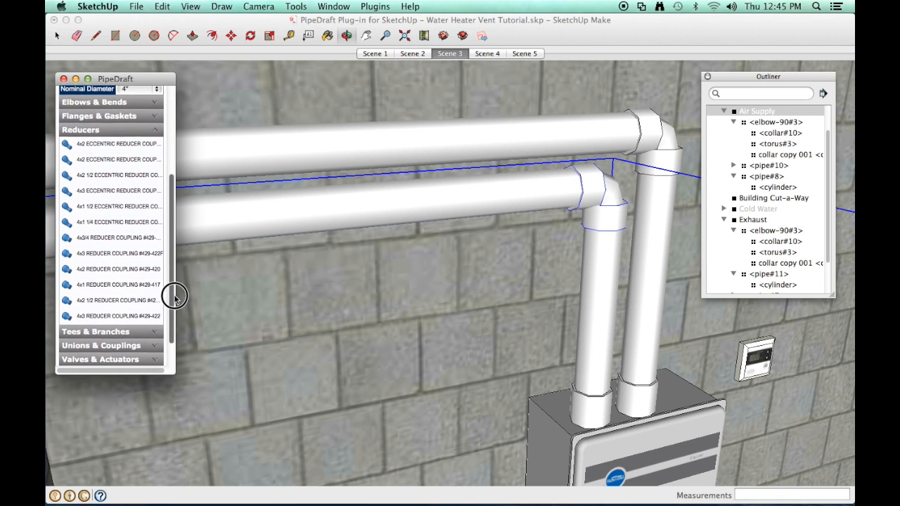
pyautogui.click(109, 315)
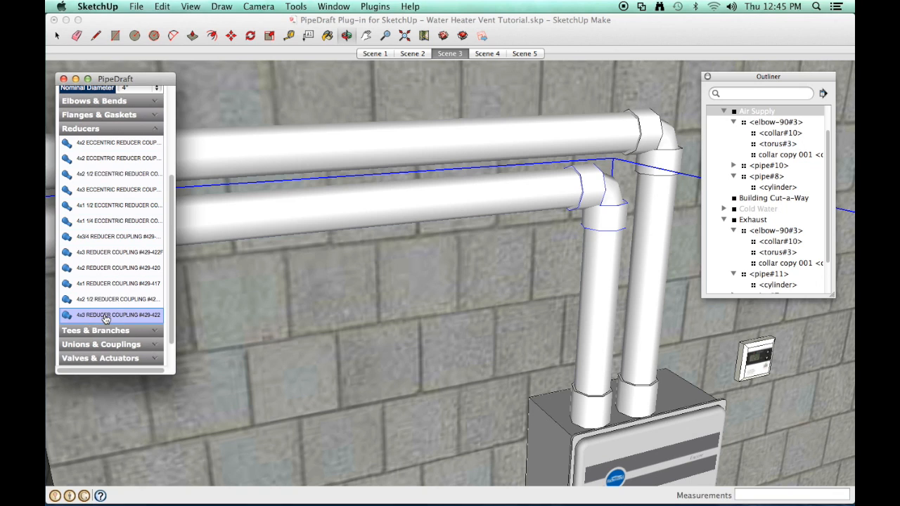
pyautogui.moveTo(514, 194)
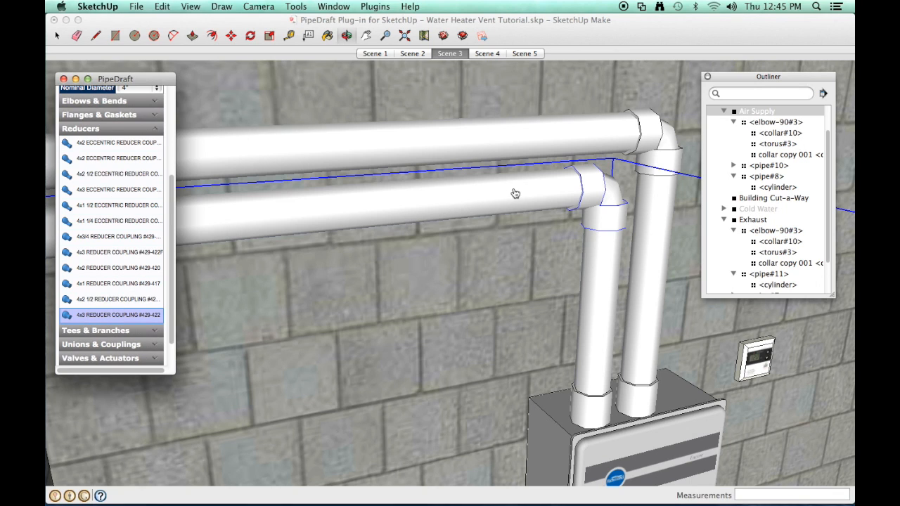
pyautogui.moveTo(547, 191)
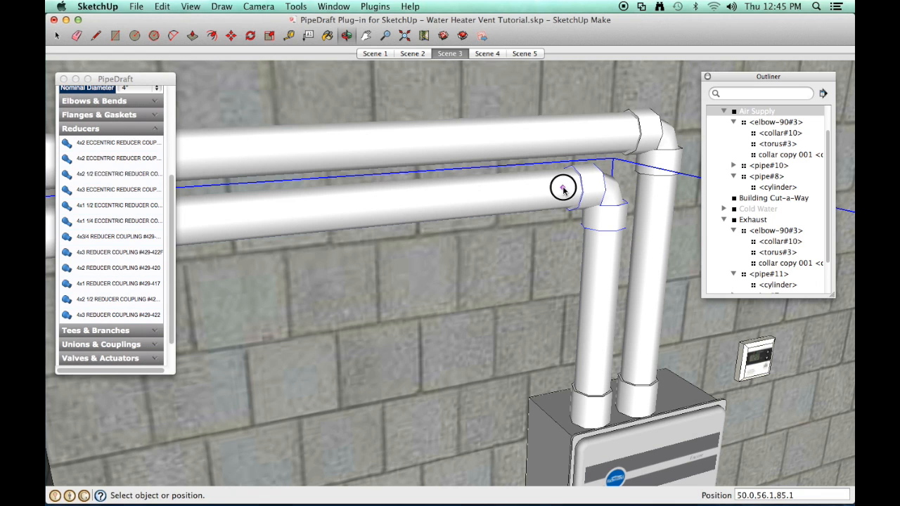
pyautogui.click(562, 185)
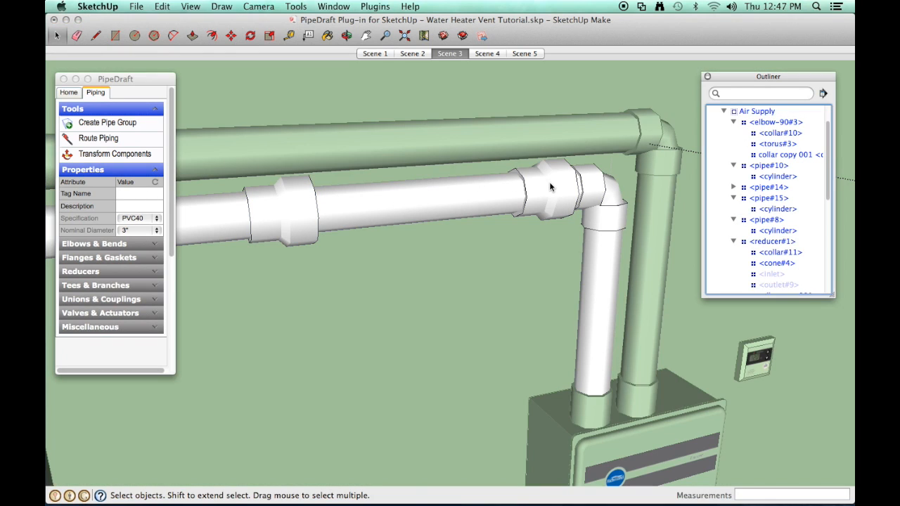
# Select the new reducer and put it into transform mode for repositioning
pyautogui.click(545, 194)
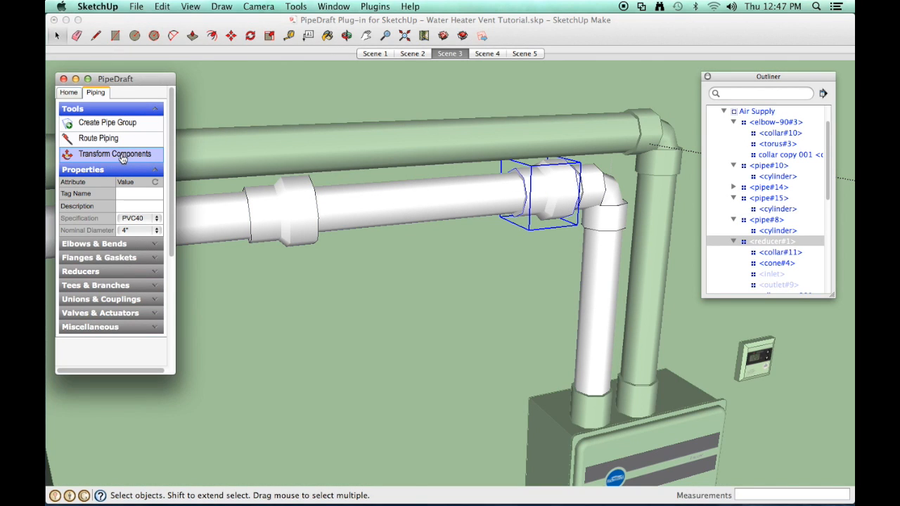
pyautogui.click(116, 153)
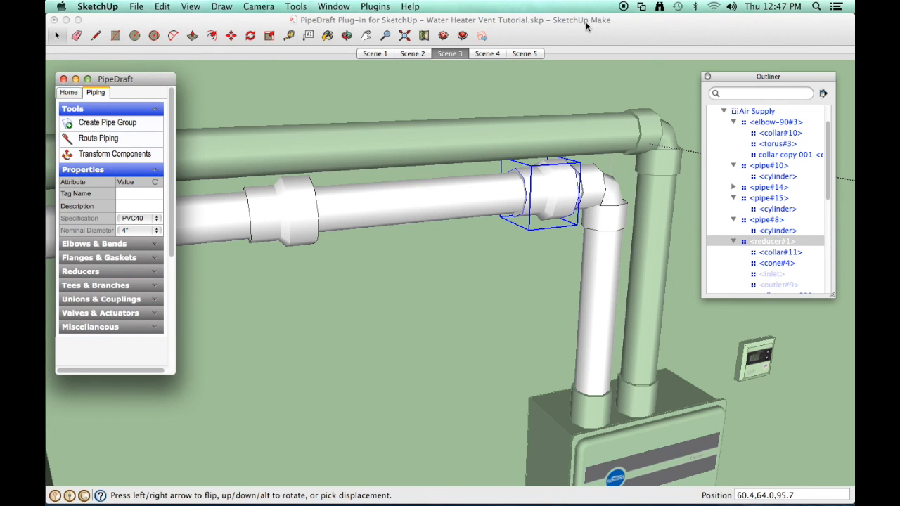
pyautogui.scroll(-3)
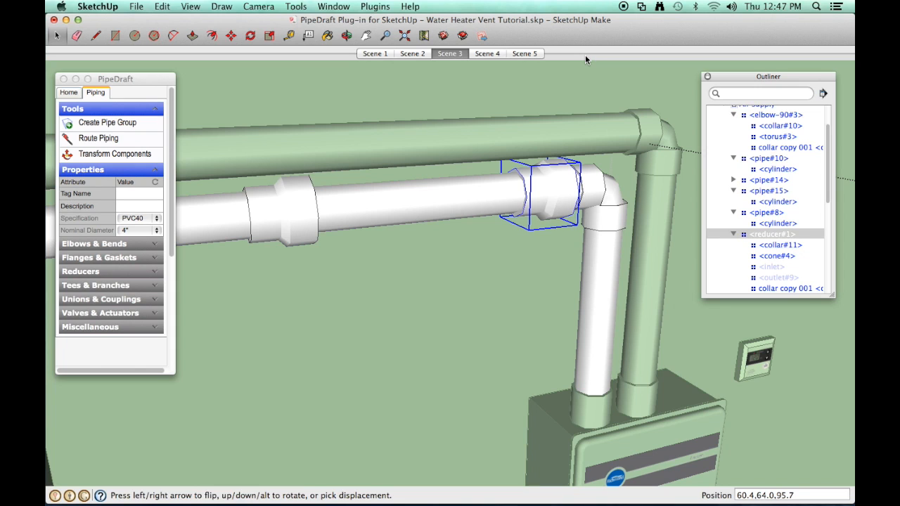
pyautogui.moveTo(588, 84)
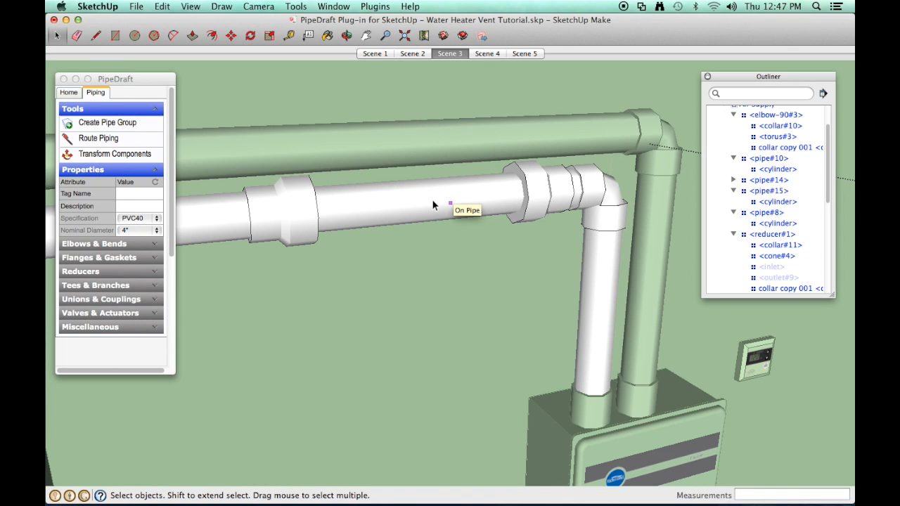
# Remove the straight pipe beside the elbow and begin rerouting from the coupling
pyautogui.click(433, 204)
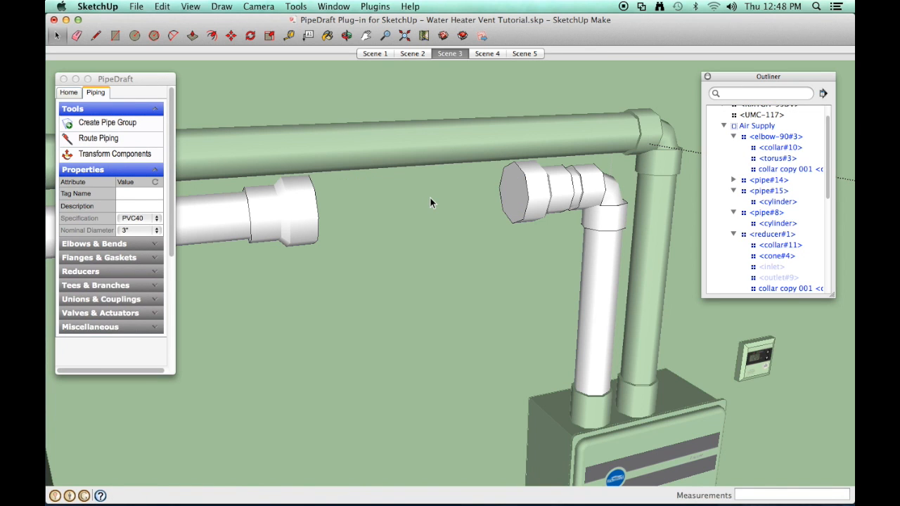
pyautogui.click(98, 138)
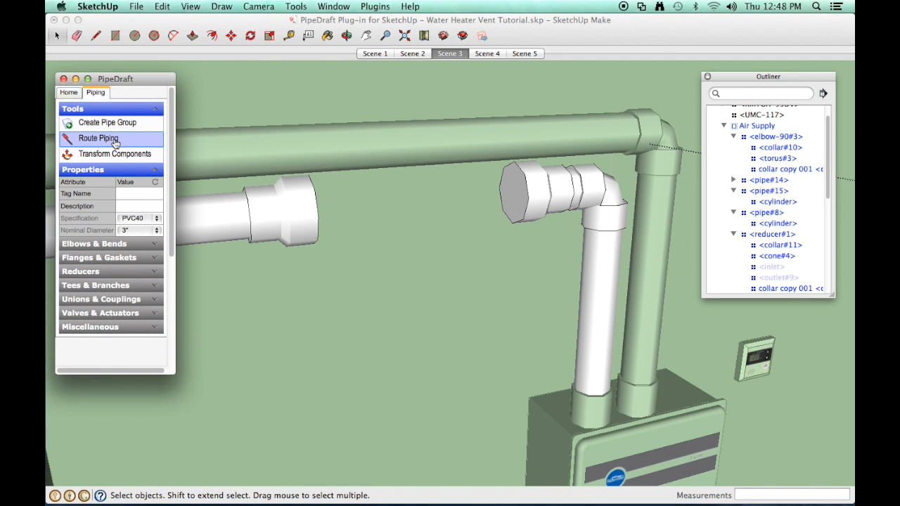
pyautogui.click(99, 138)
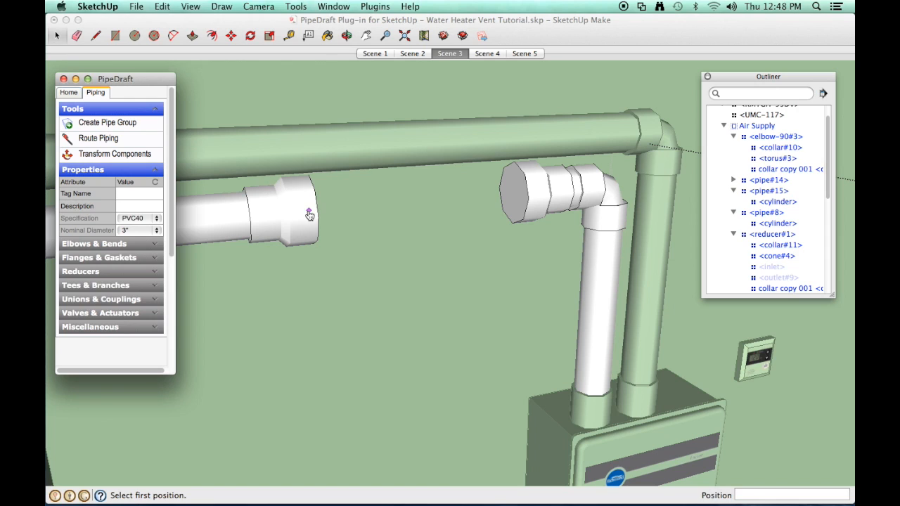
pyautogui.moveTo(419, 208)
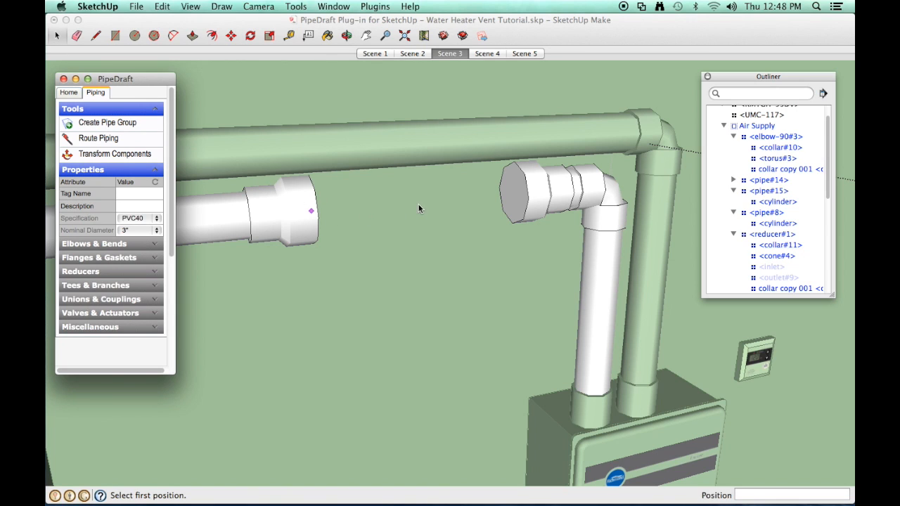
pyautogui.moveTo(532, 197)
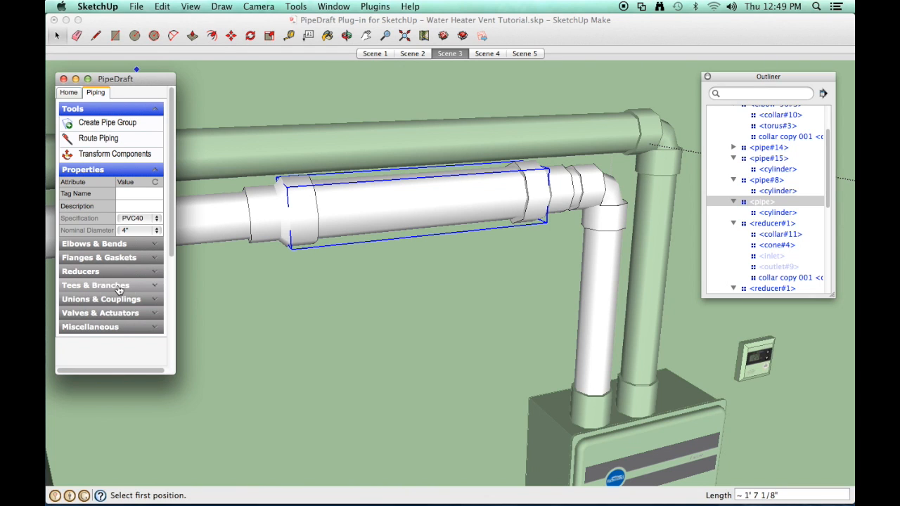
# Place a tee fitting from Tees & Branches in the middle of the horizontal pipe
pyautogui.click(95, 284)
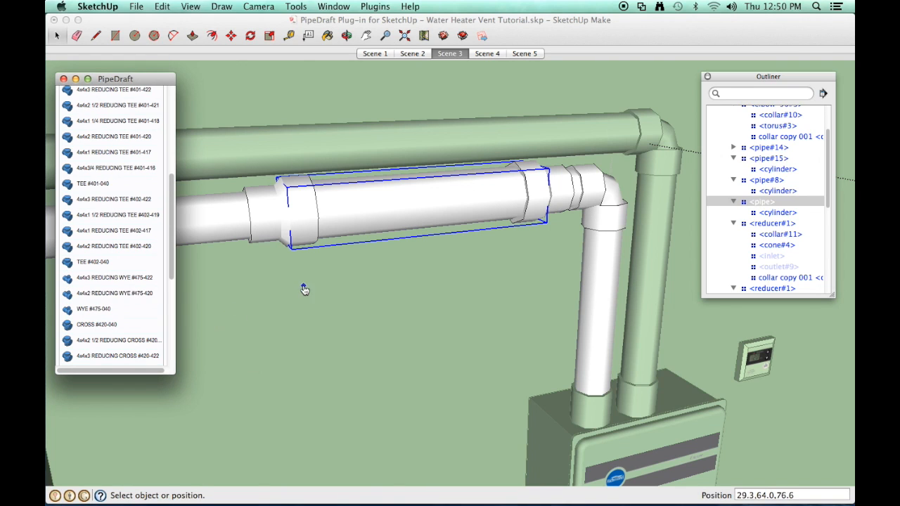
pyautogui.moveTo(422, 211)
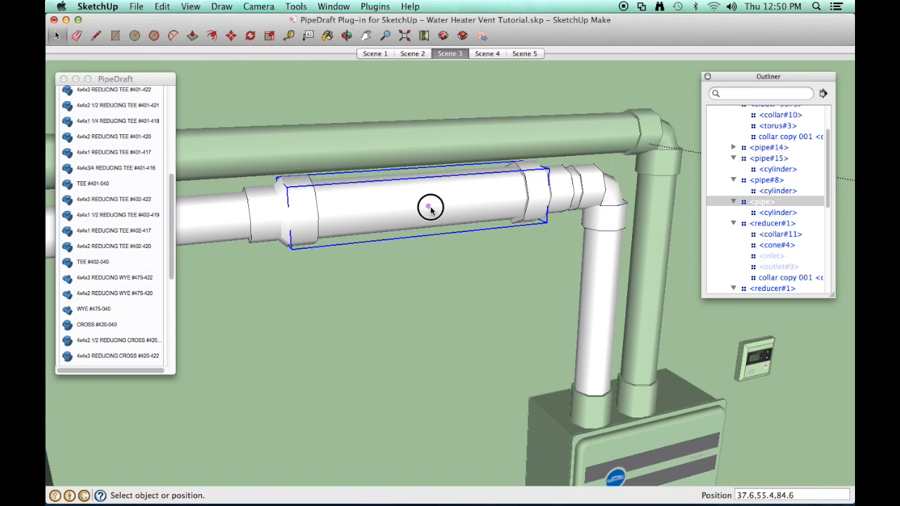
pyautogui.click(431, 205)
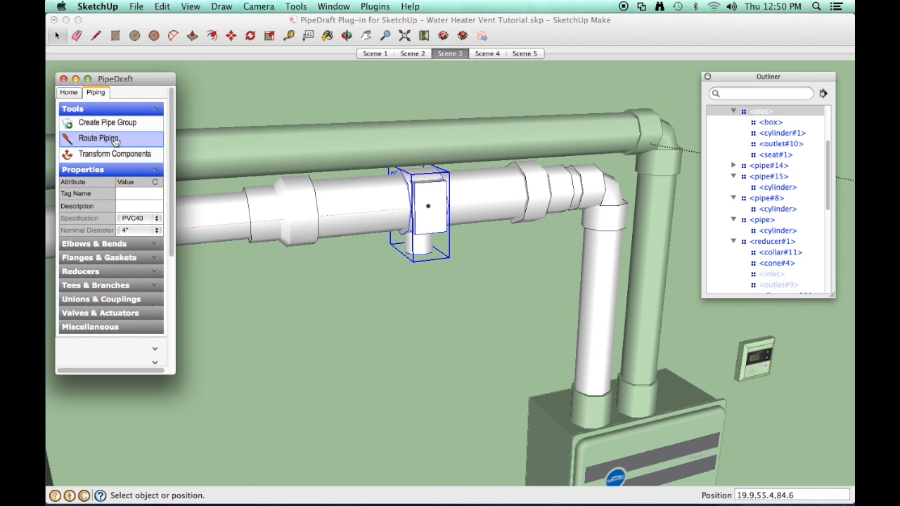
# Begin routing the drain line from the tee's bottom outlet downward
pyautogui.click(98, 138)
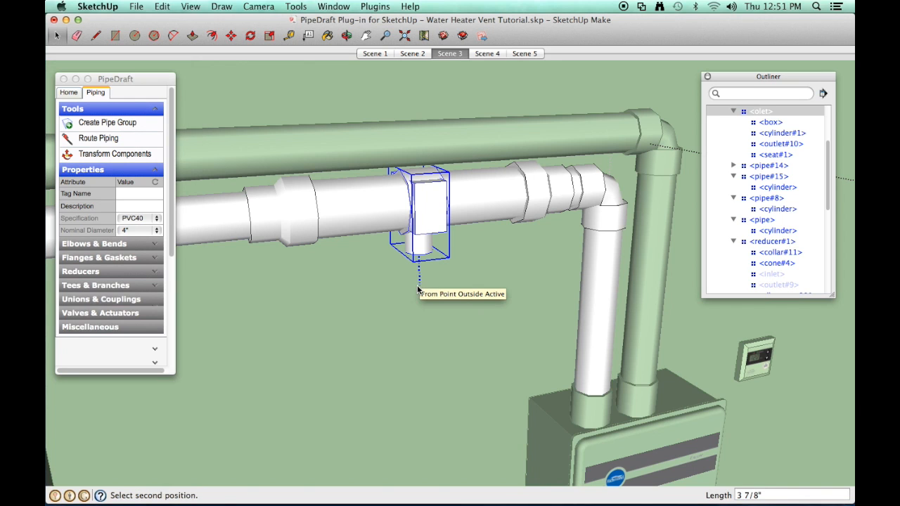
pyautogui.click(419, 287)
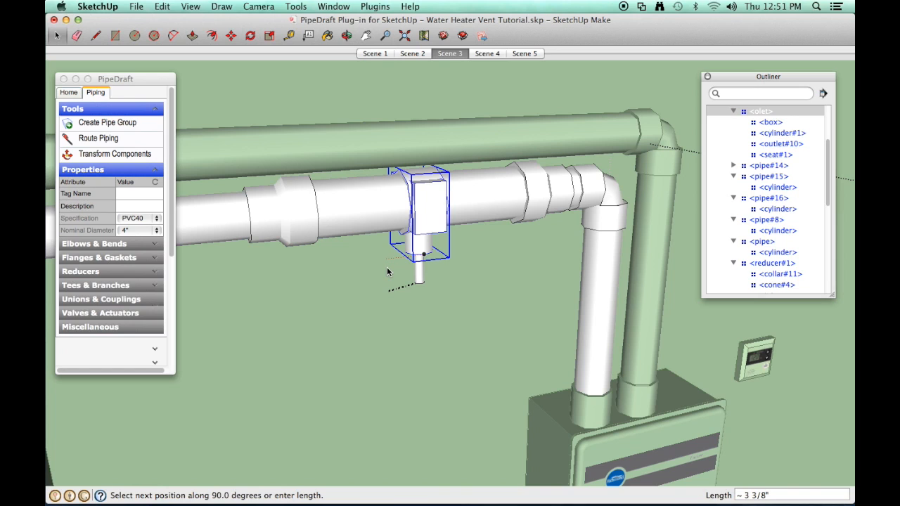
pyautogui.moveTo(404, 282)
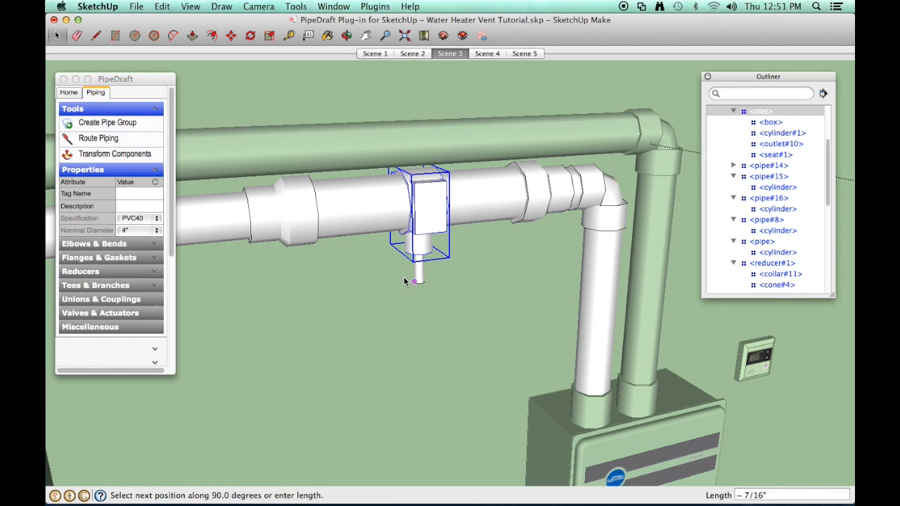
pyautogui.moveTo(393, 274)
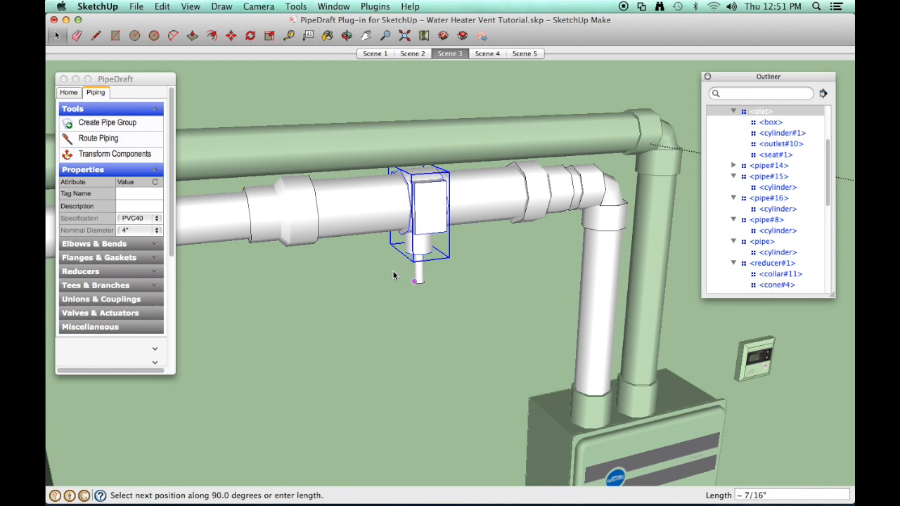
pyautogui.moveTo(388, 273)
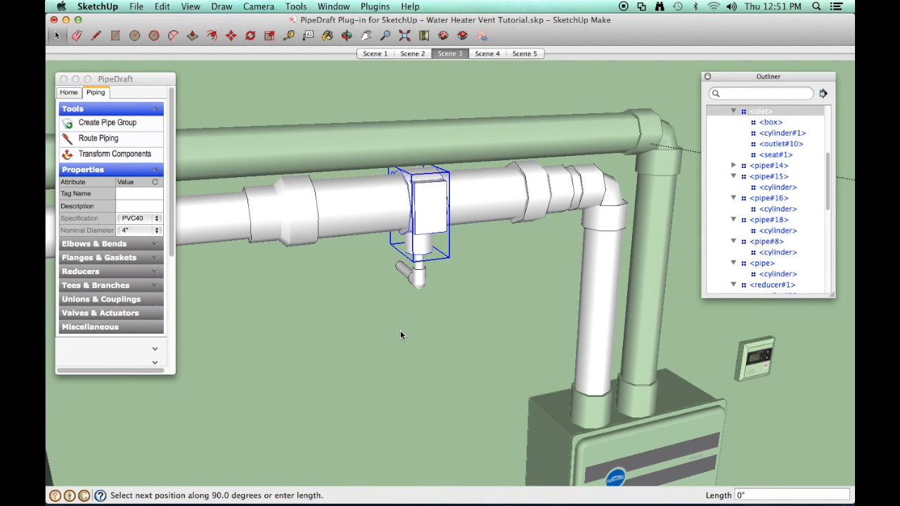
pyautogui.moveTo(407, 391)
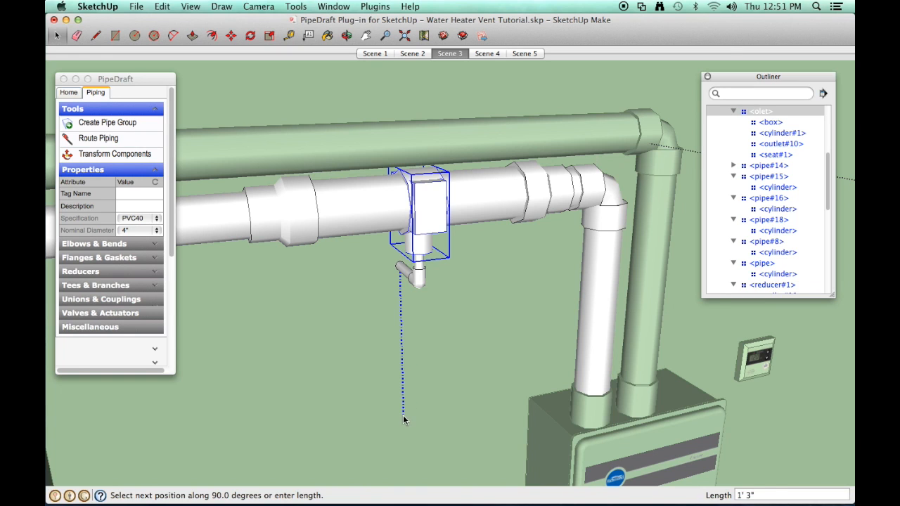
pyautogui.moveTo(405, 447)
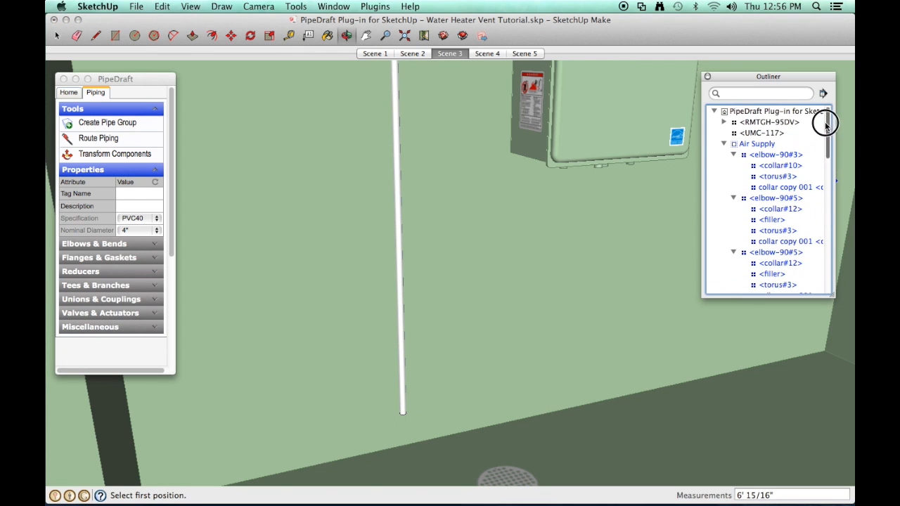
# Select the Air Supply group in the Outliner and return to the Scene 1 room overview
pyautogui.scroll(-3)
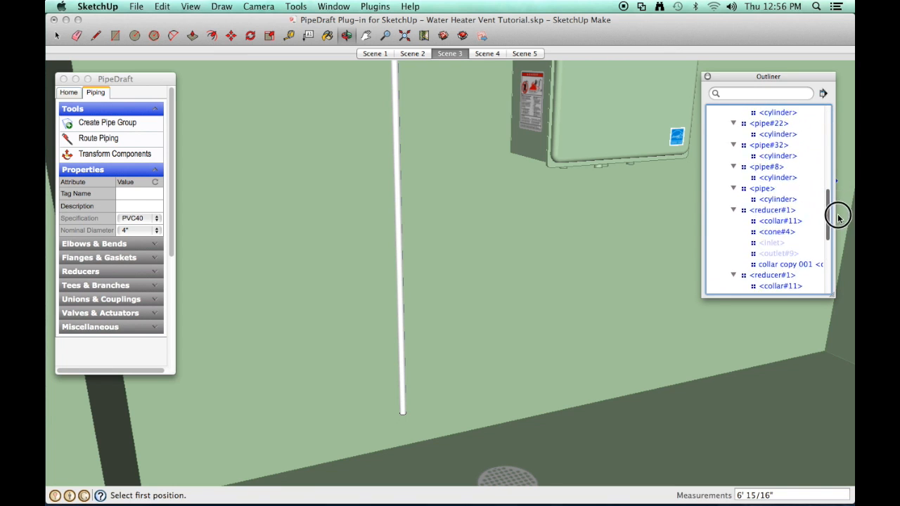
pyautogui.scroll(-3)
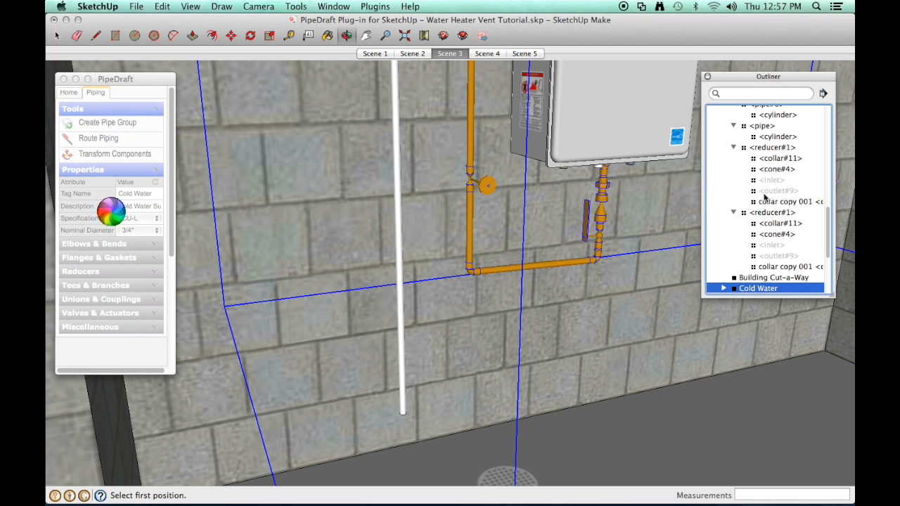
pyautogui.click(758, 267)
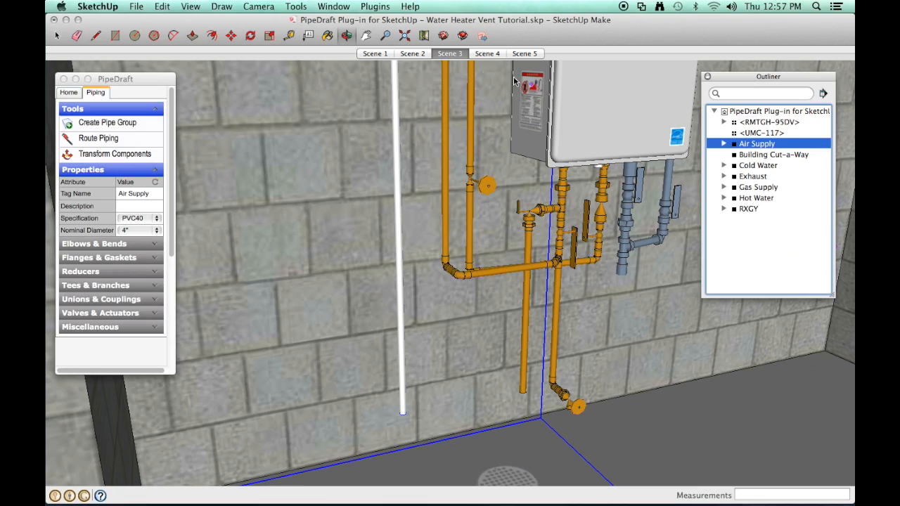
pyautogui.click(374, 53)
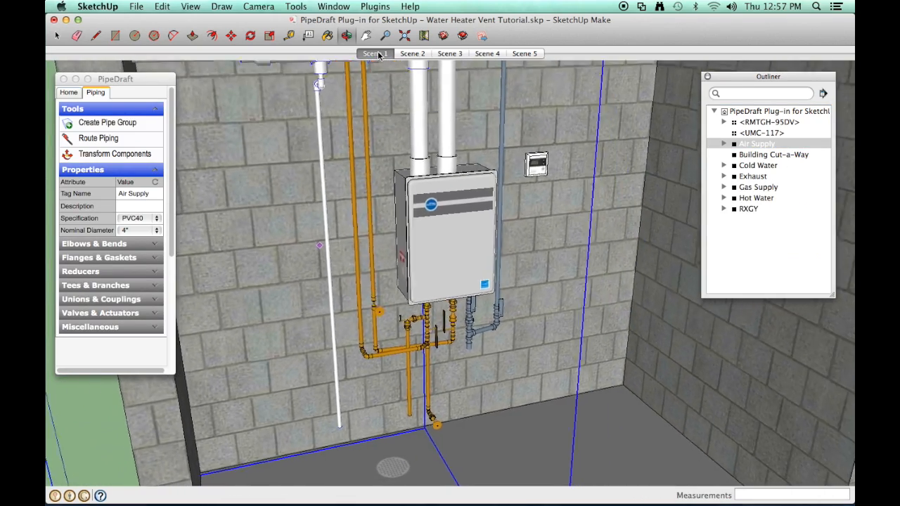
# Switch to the Scene 4 saved view of the completed vent and drain piping
pyautogui.click(486, 53)
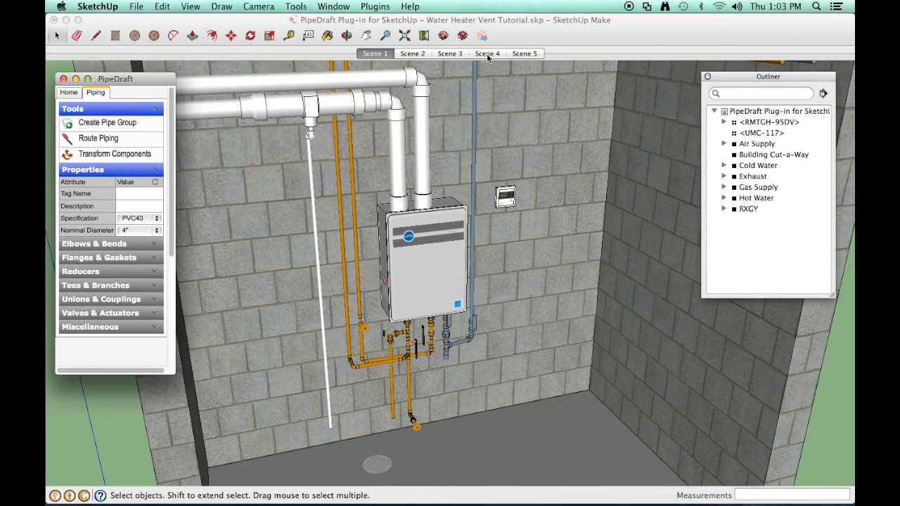
pyautogui.moveTo(486, 53)
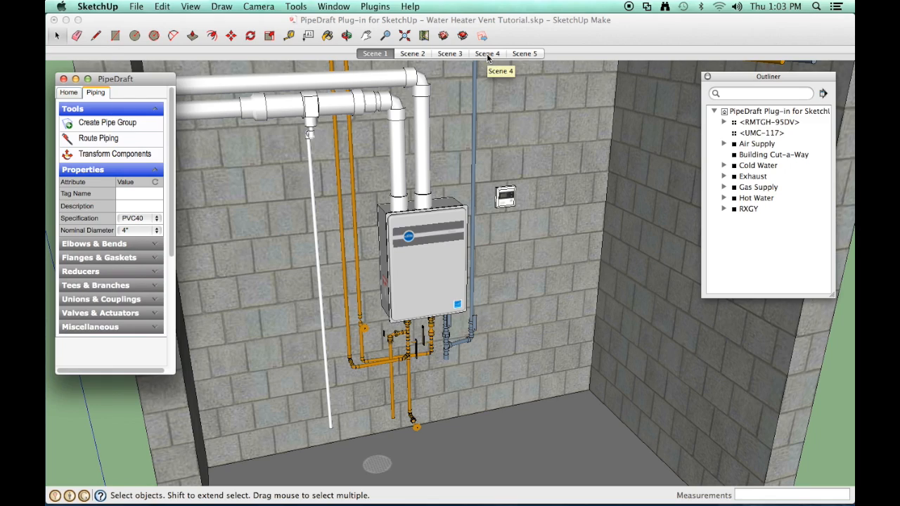
pyautogui.click(486, 53)
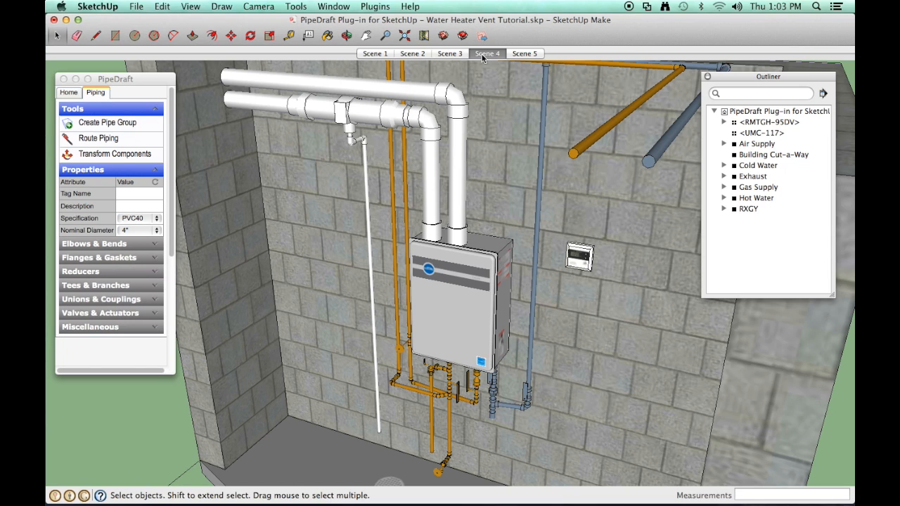
pyautogui.moveTo(373, 55)
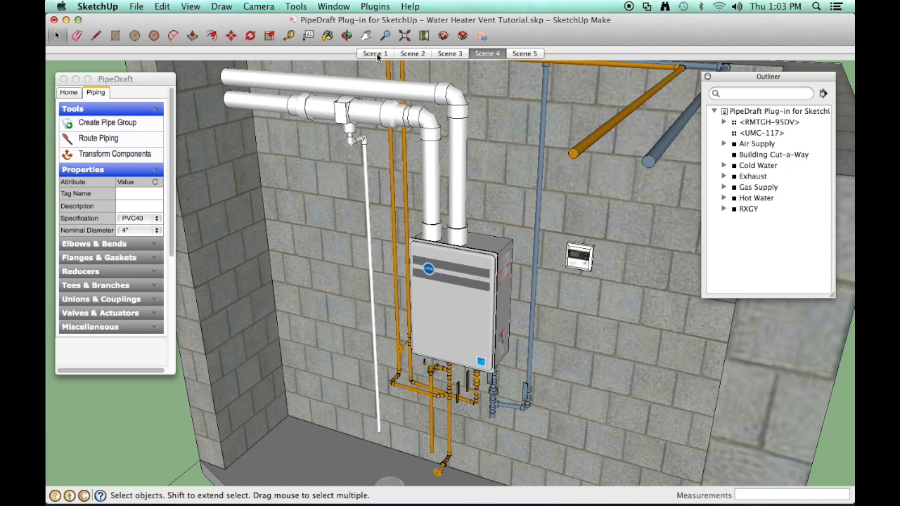